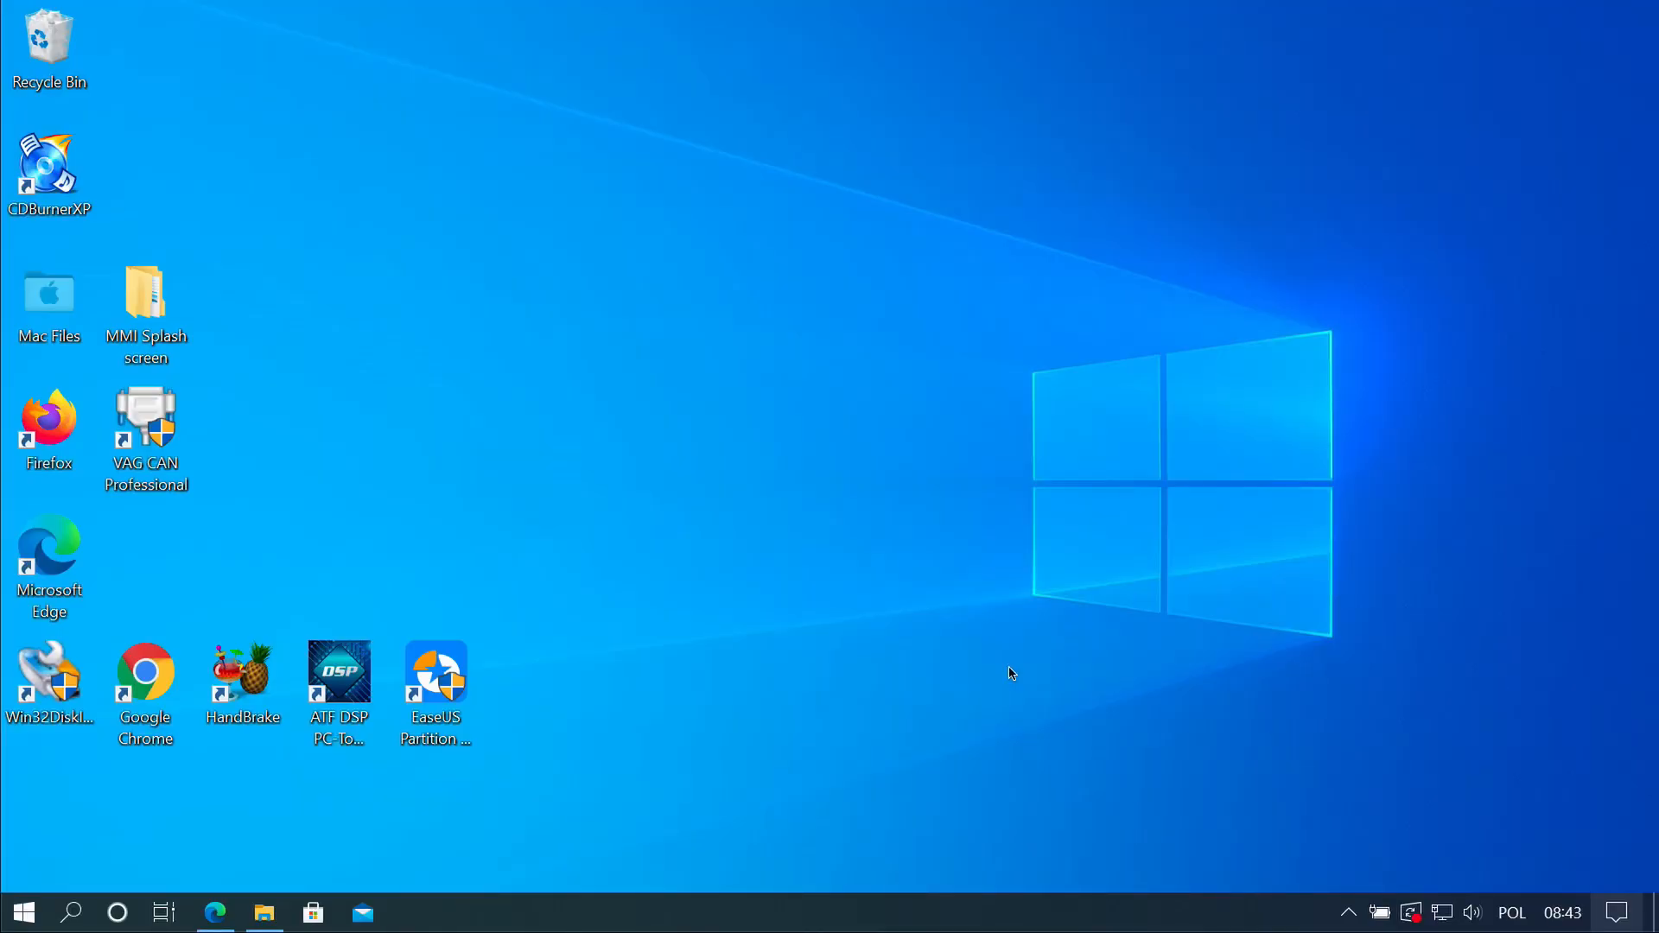
# Check Removable Disk (H:) in This PC without choosing any action
pyautogui.click(263, 913)
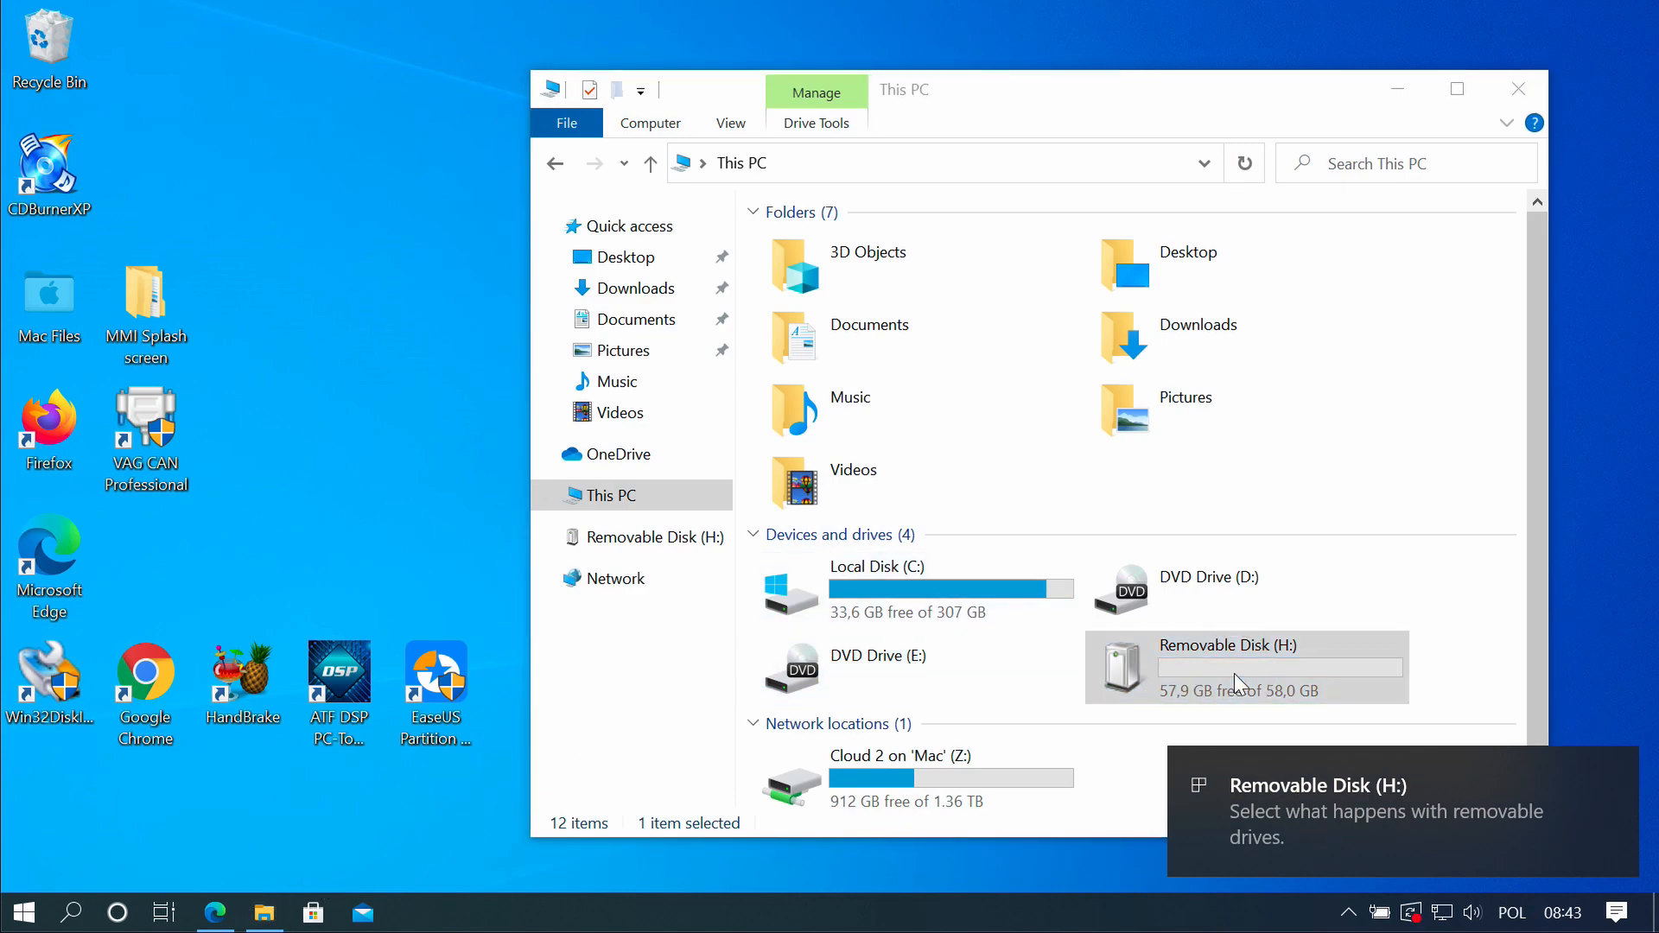
pyautogui.rightClick(1237, 667)
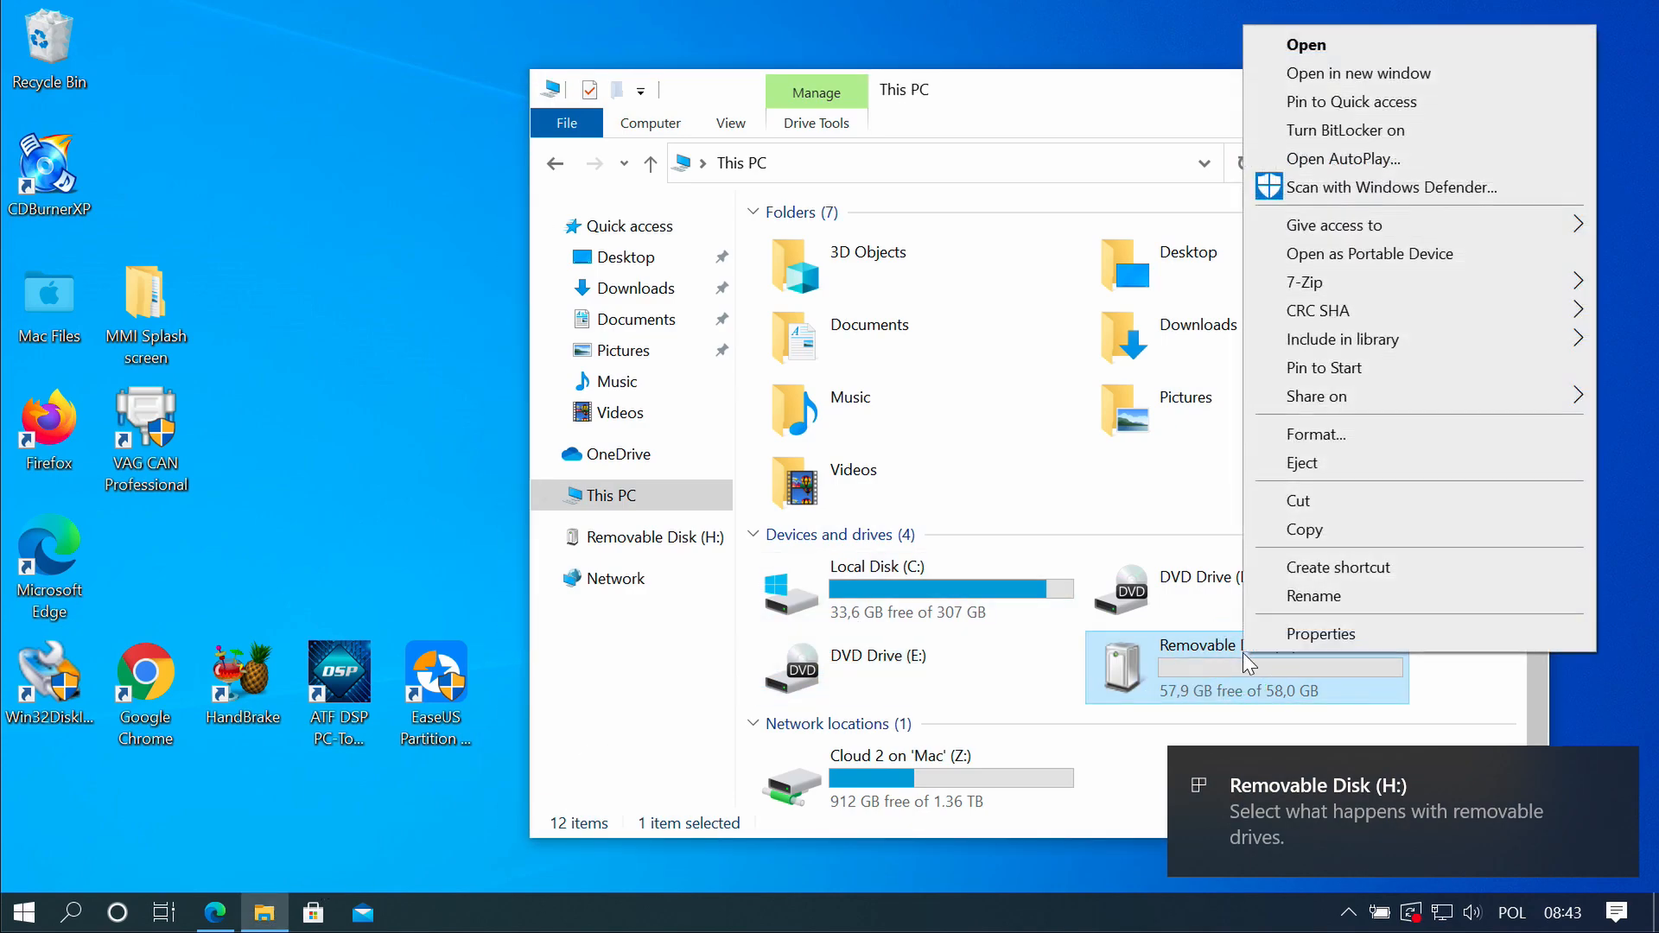
pyautogui.click(1314, 434)
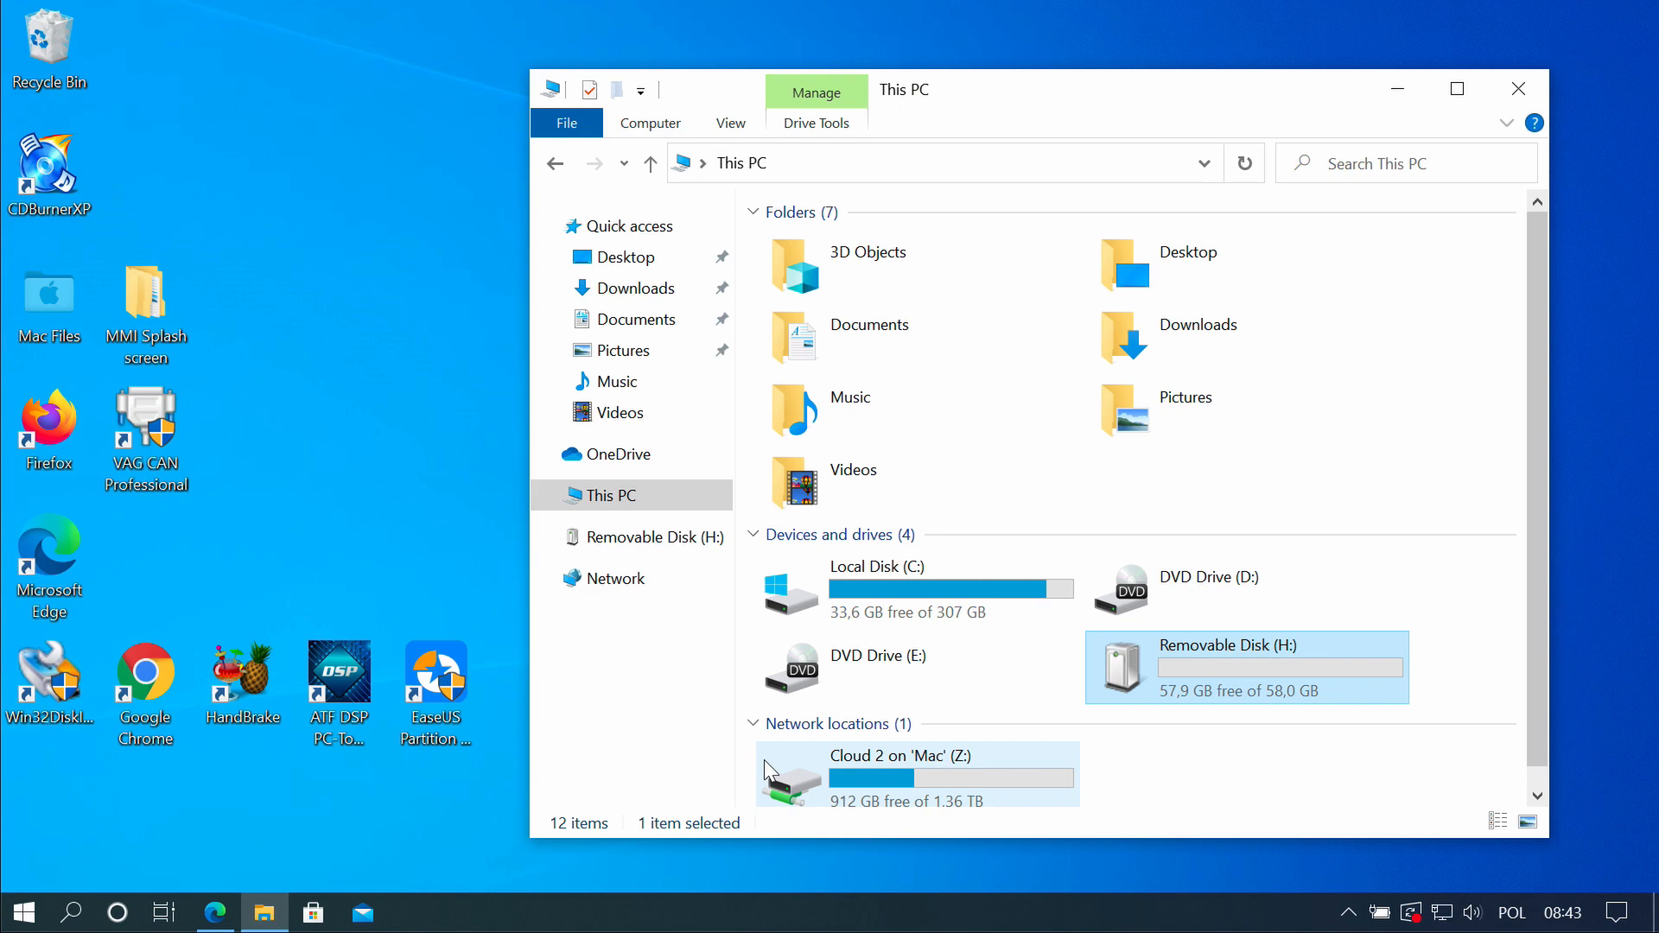
pyautogui.click(1518, 88)
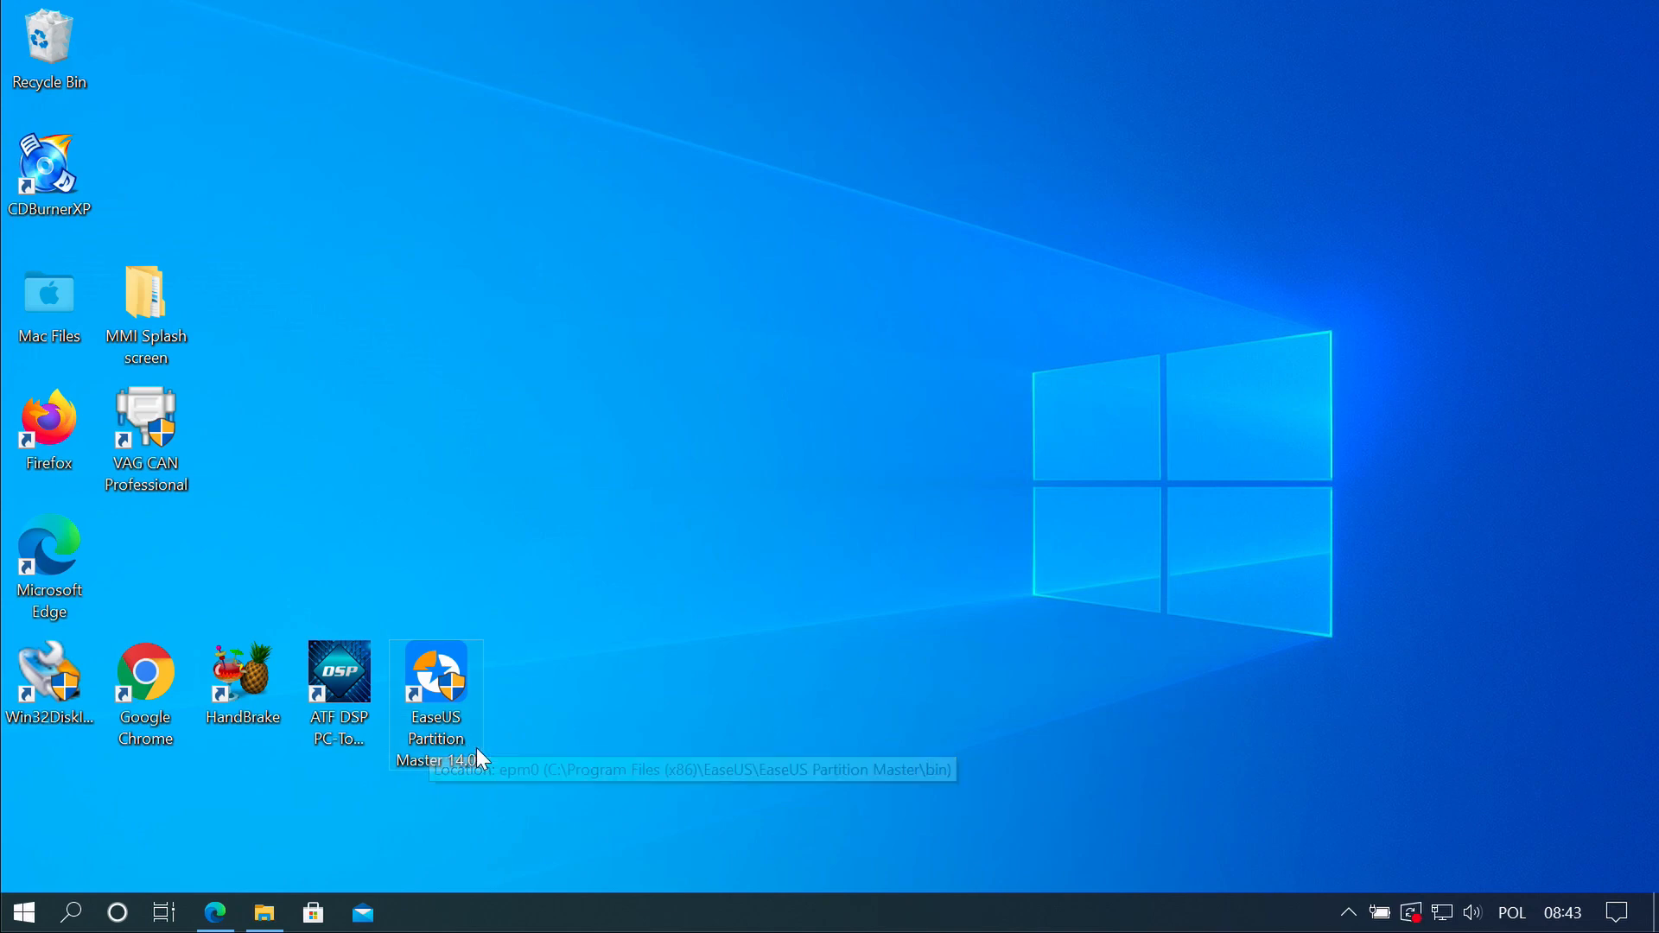
# Close the EaseUS web page and launch EaseUS Partition Master from its shortcut
pyautogui.doubleClick(436, 669)
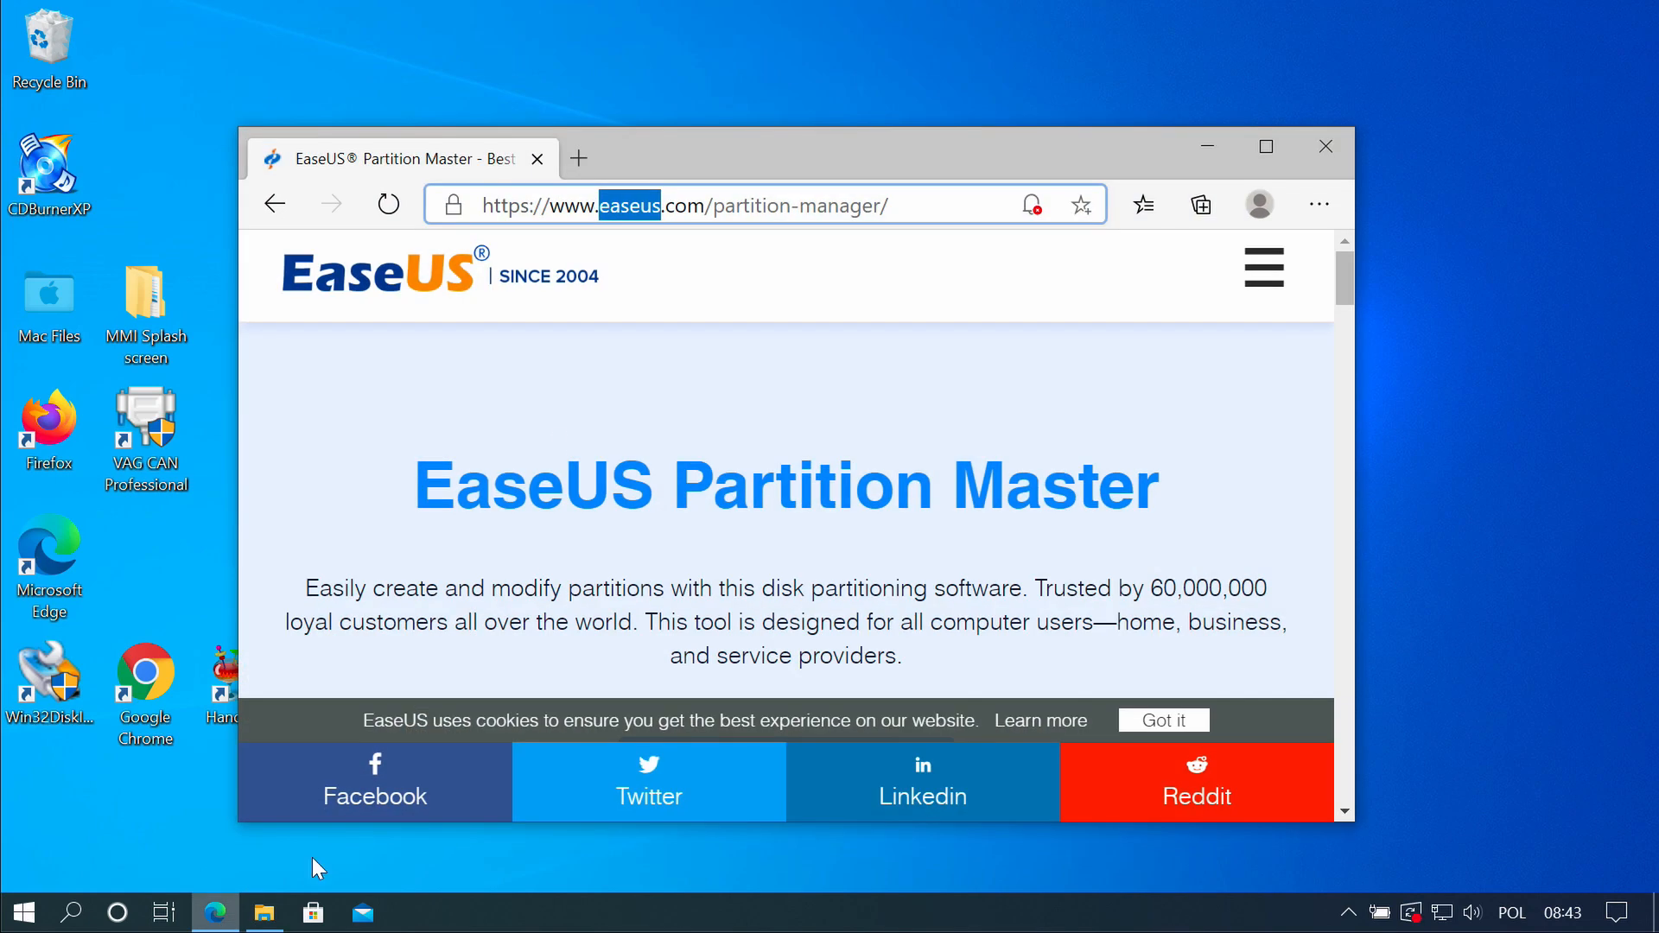
pyautogui.click(684, 204)
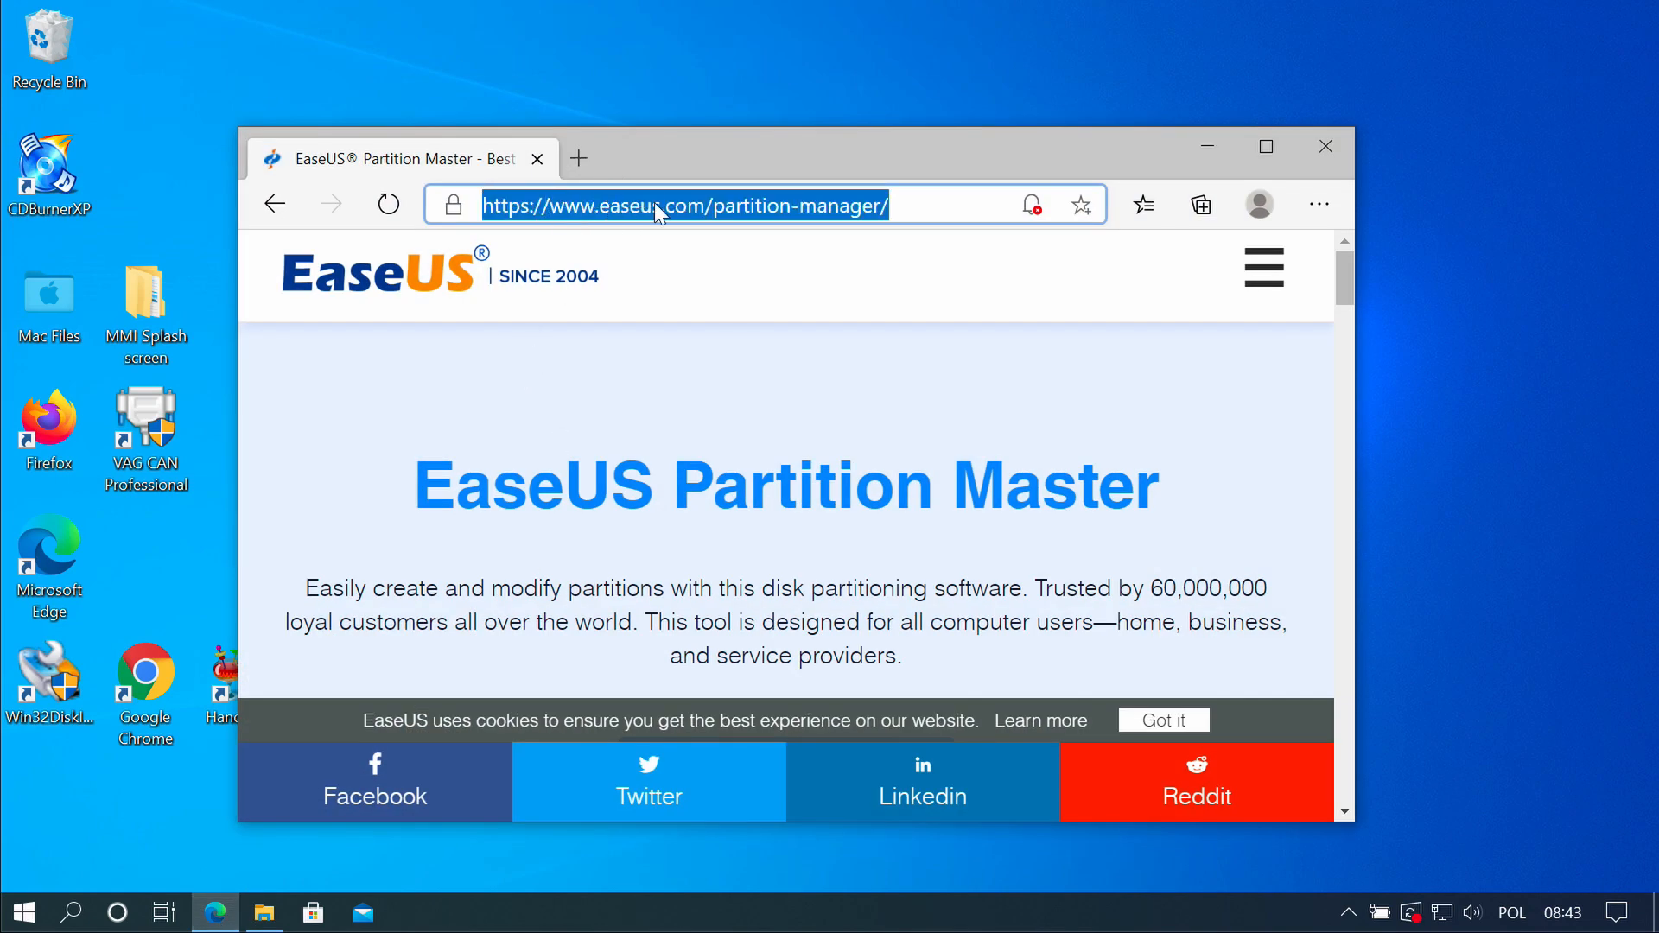
pyautogui.moveTo(838, 413)
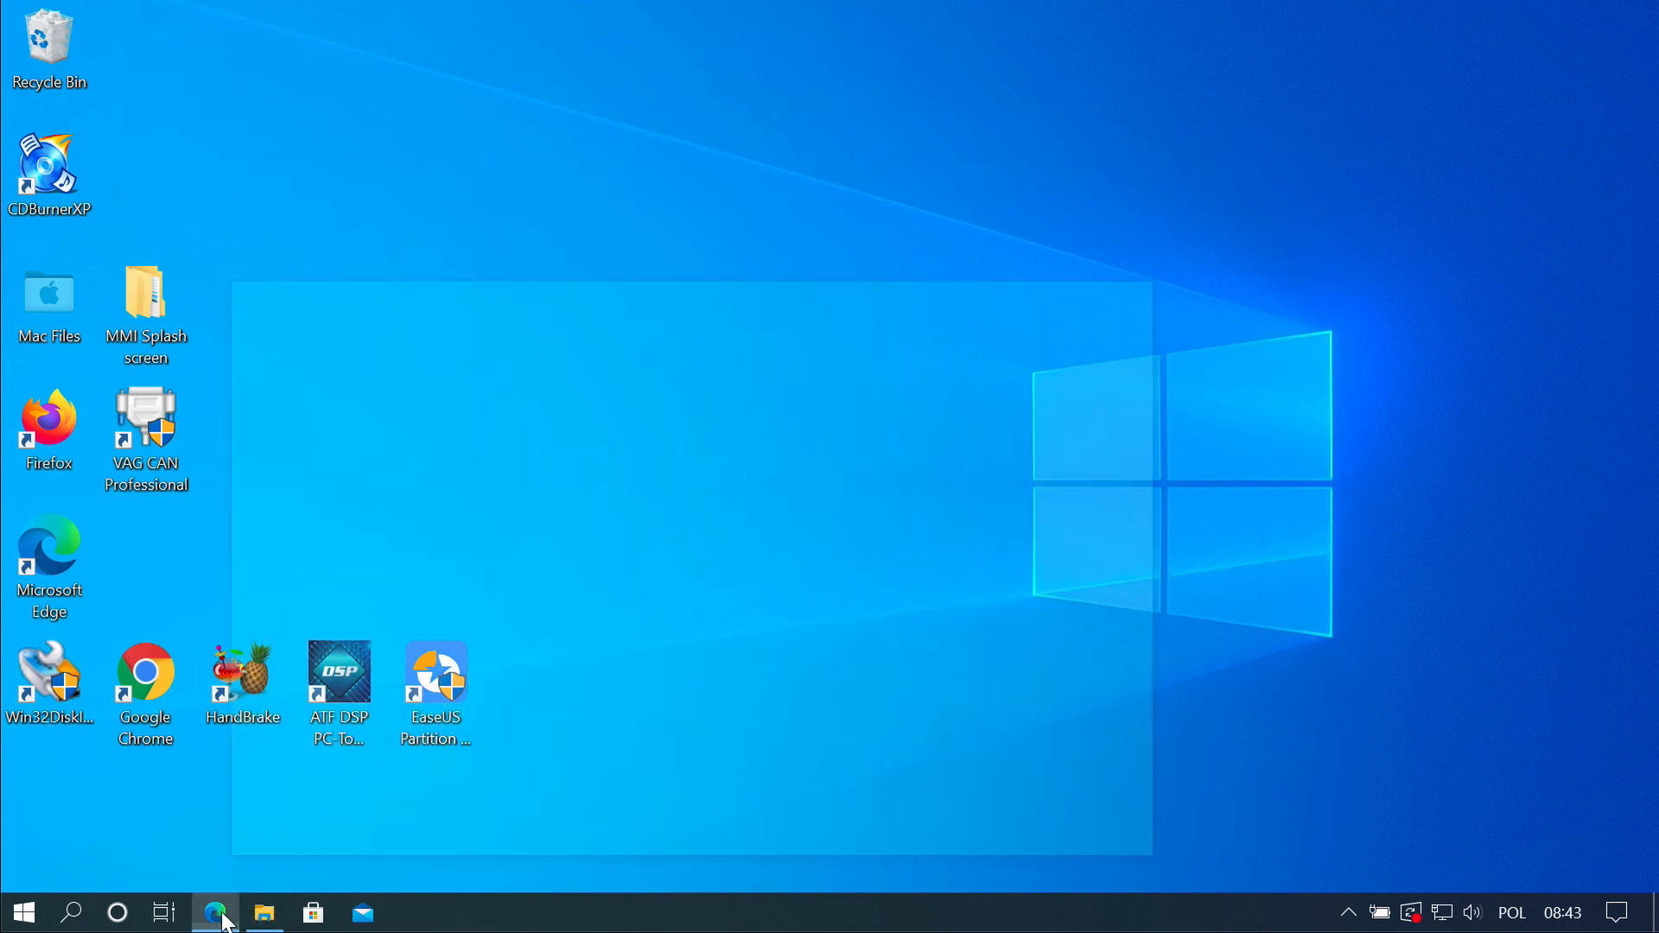
pyautogui.click(216, 911)
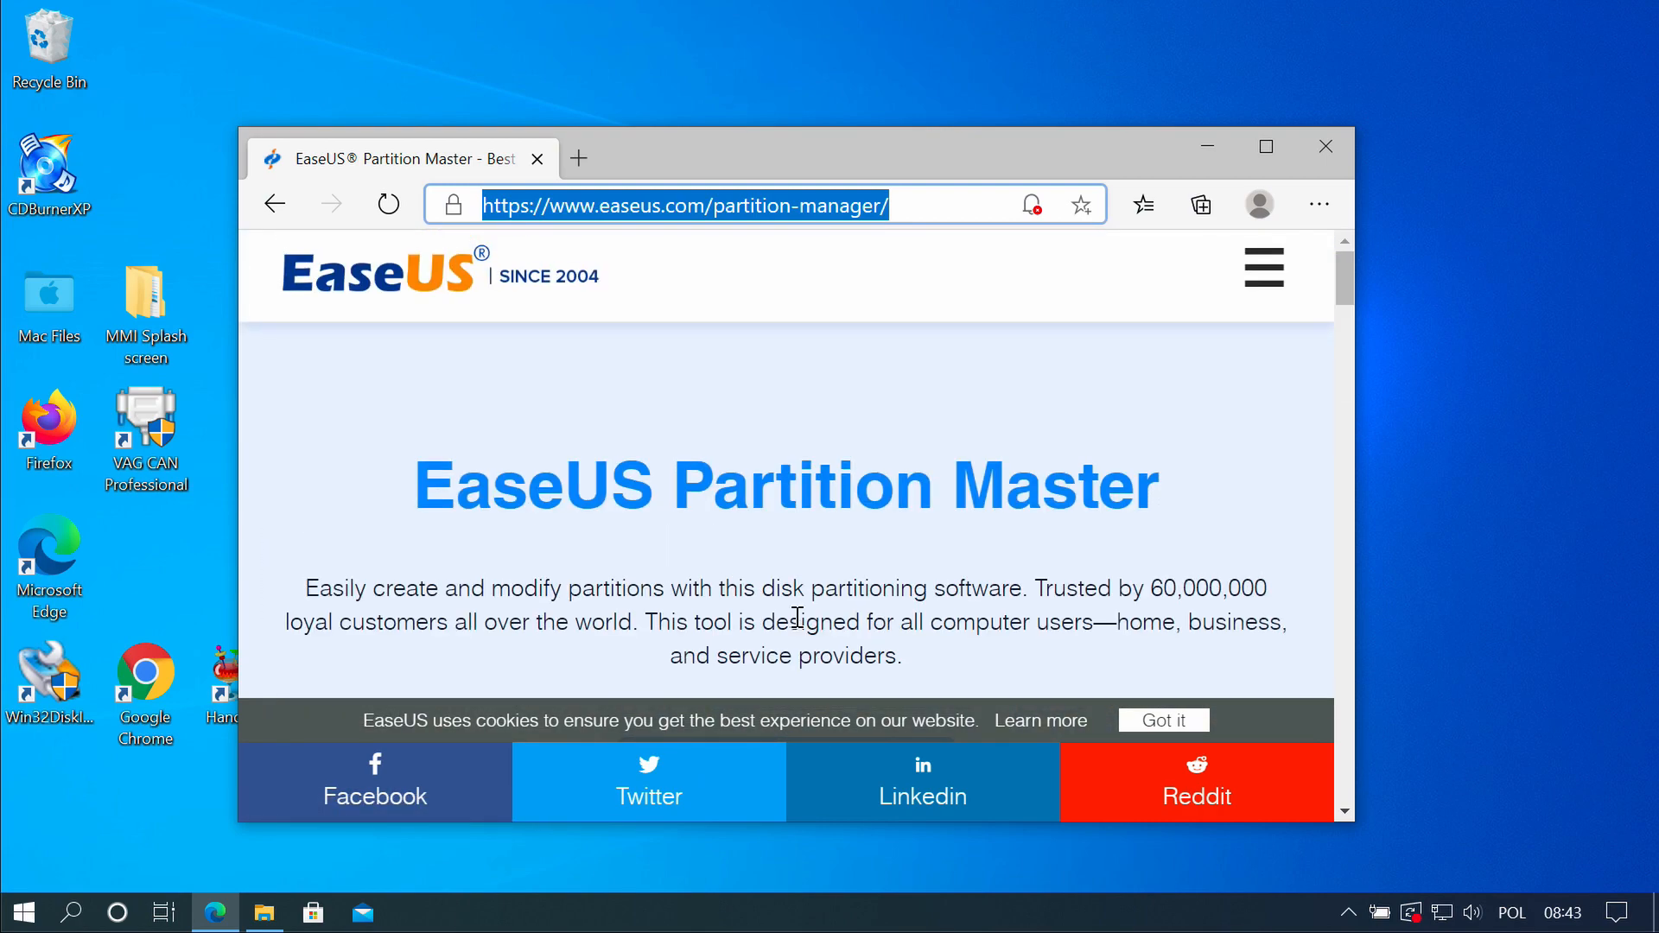
pyautogui.click(1324, 145)
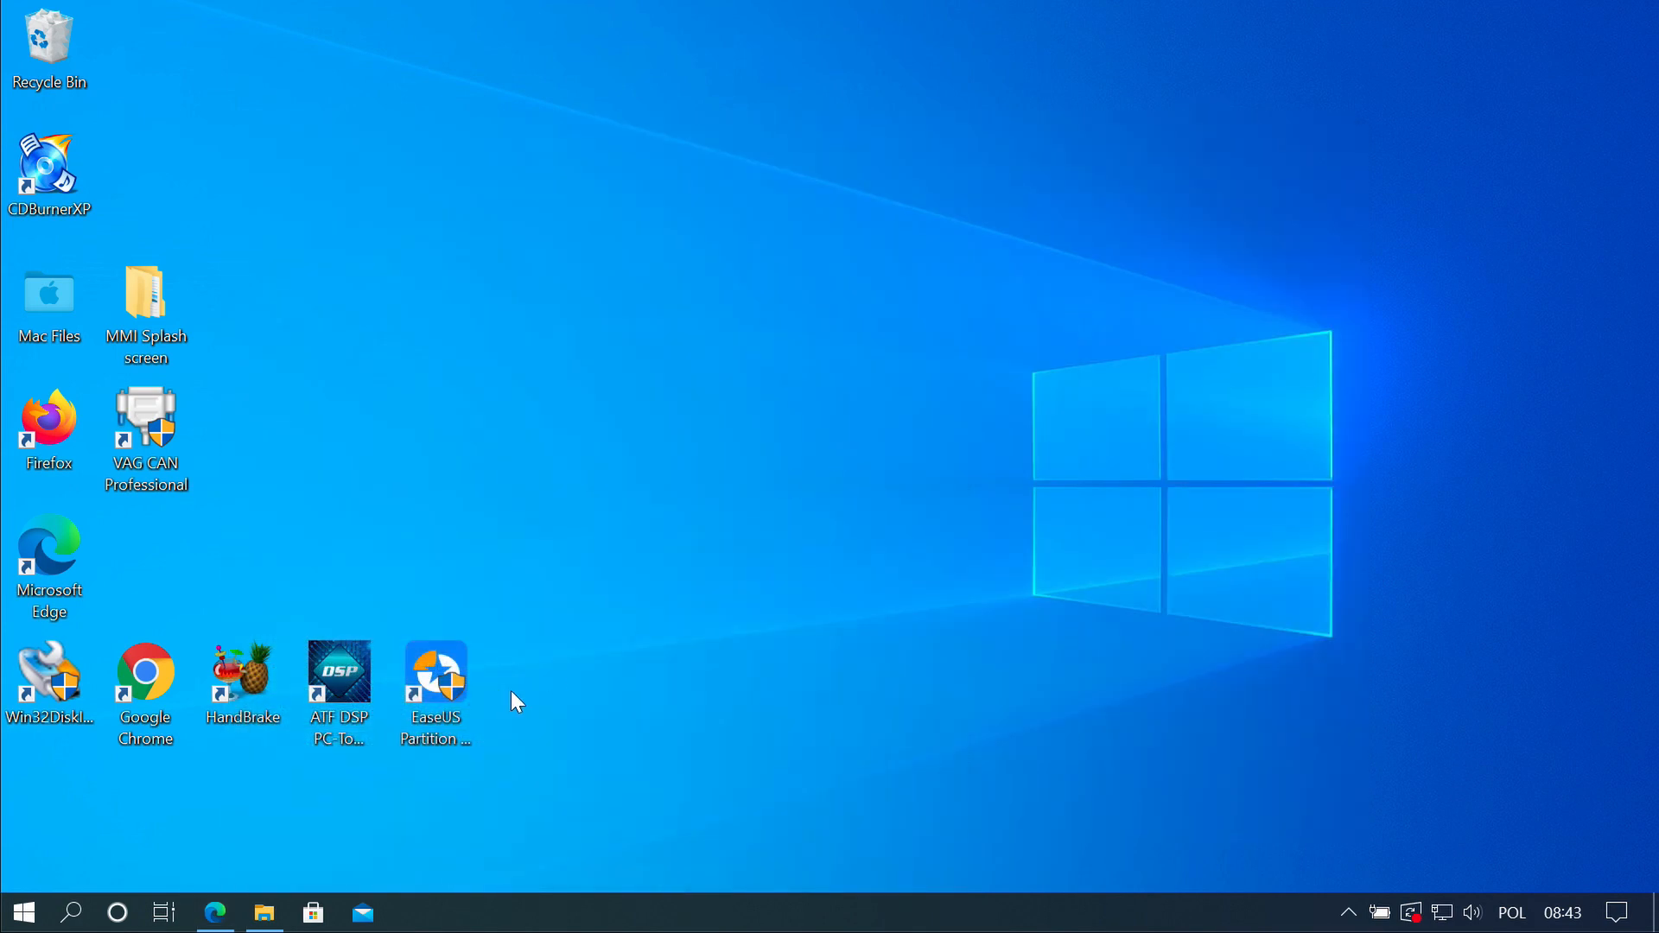
pyautogui.click(434, 678)
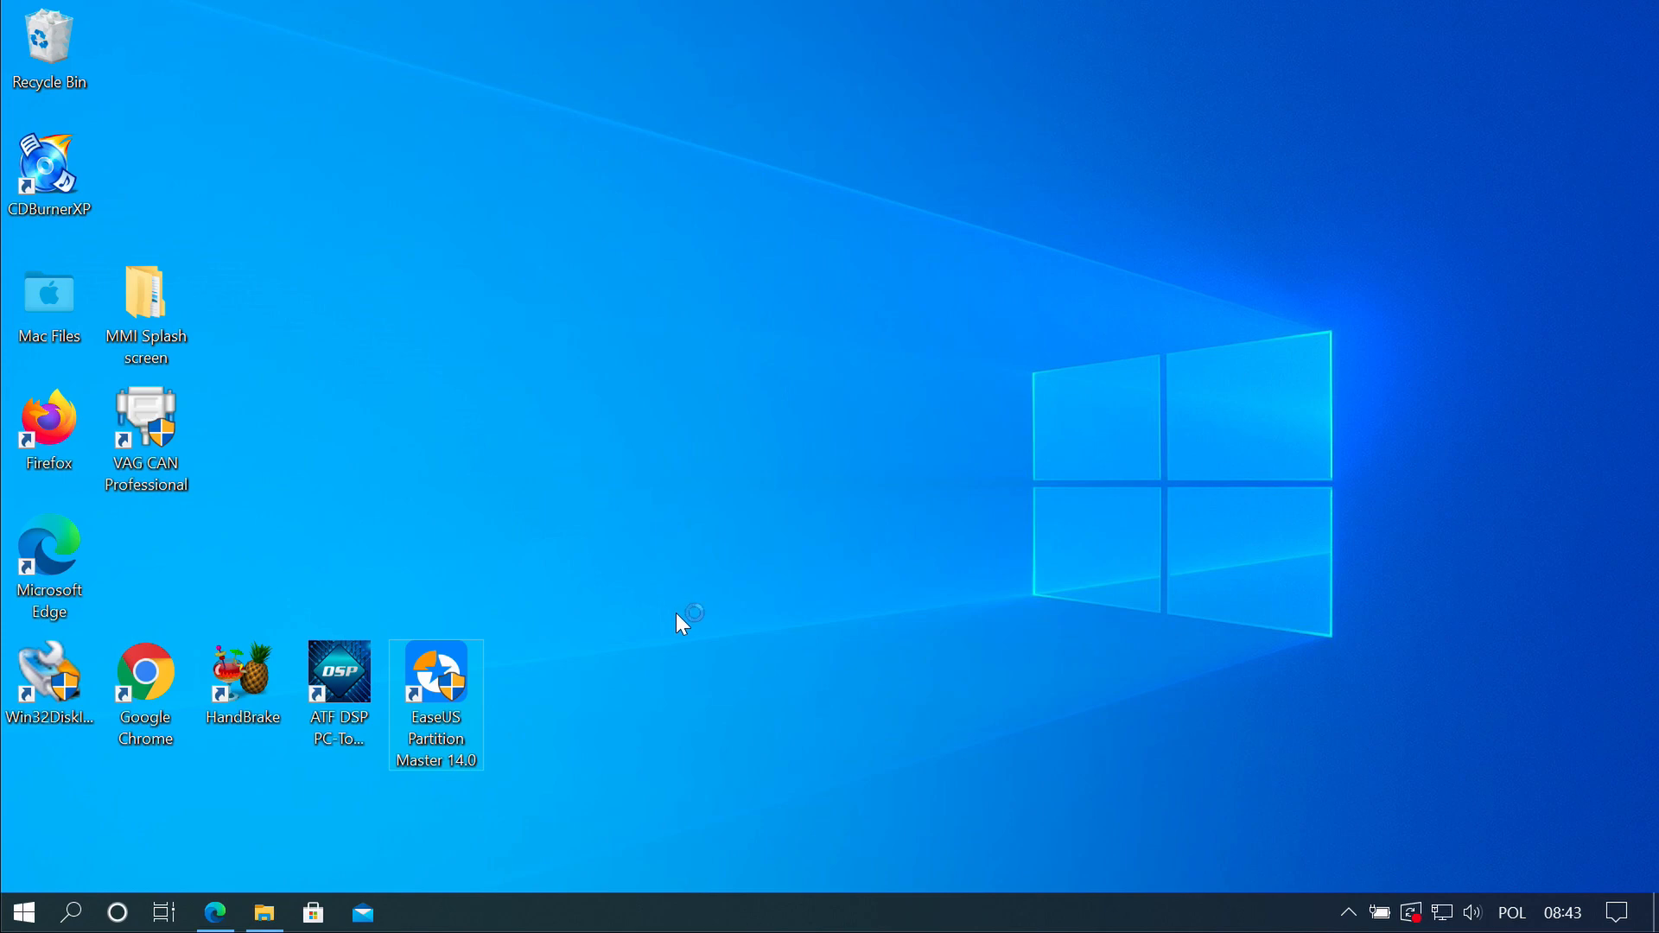
pyautogui.doubleClick(435, 677)
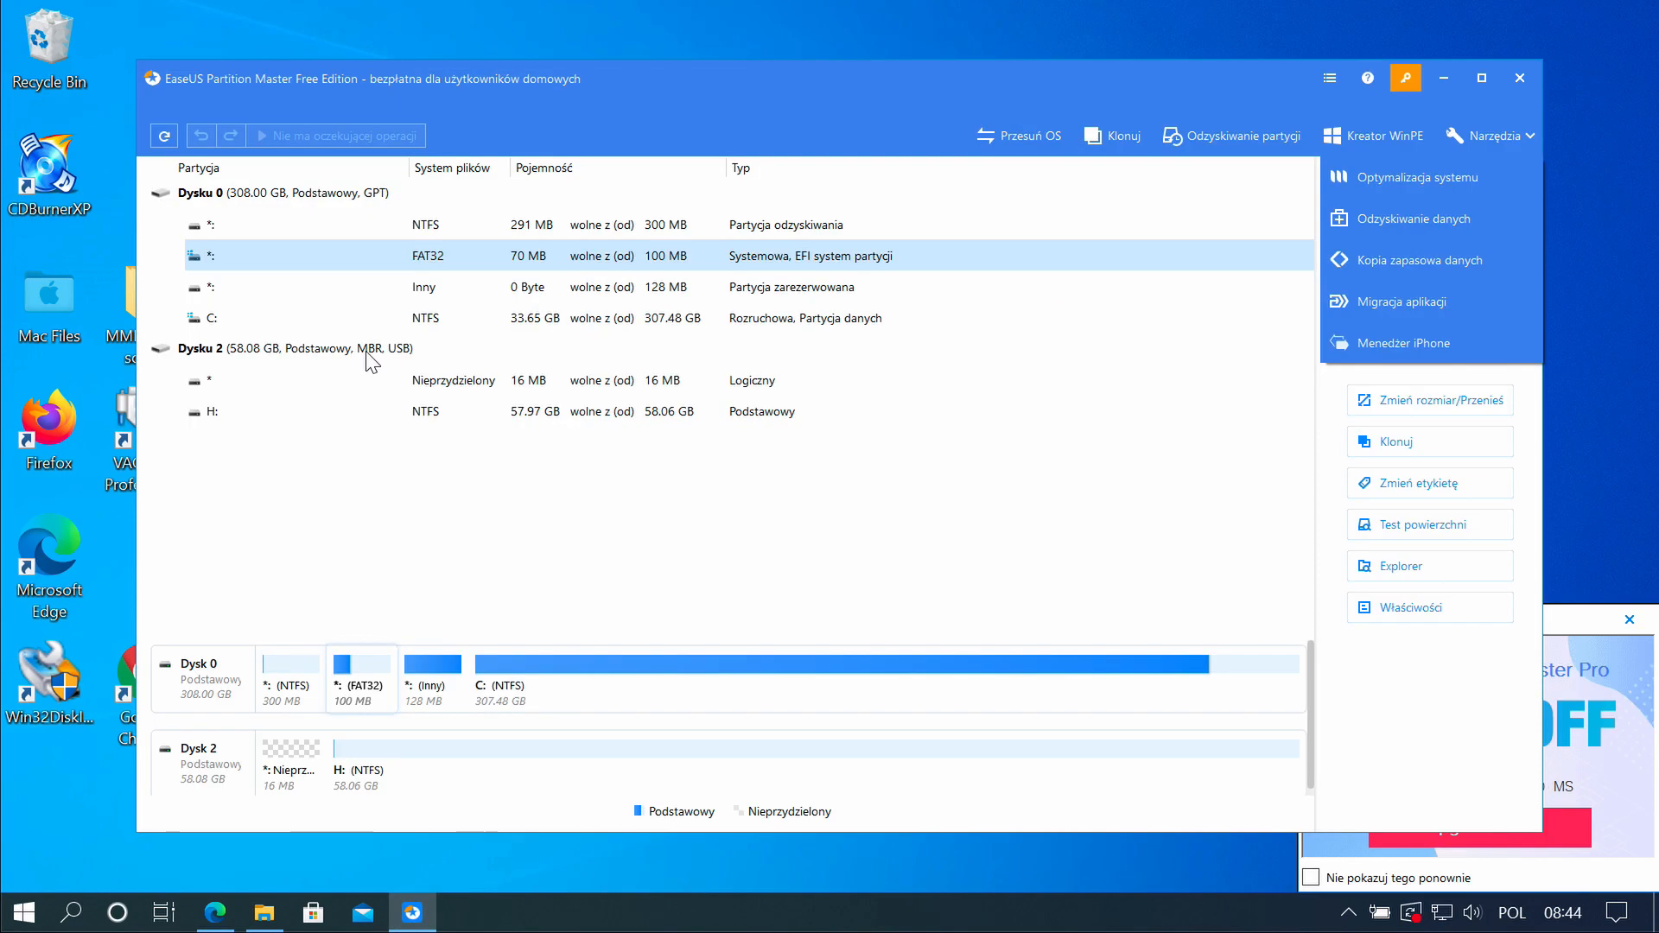
# Queue a FAT32 format with 1 KB clusters for partition H:, accepting data erasure
pyautogui.click(295, 348)
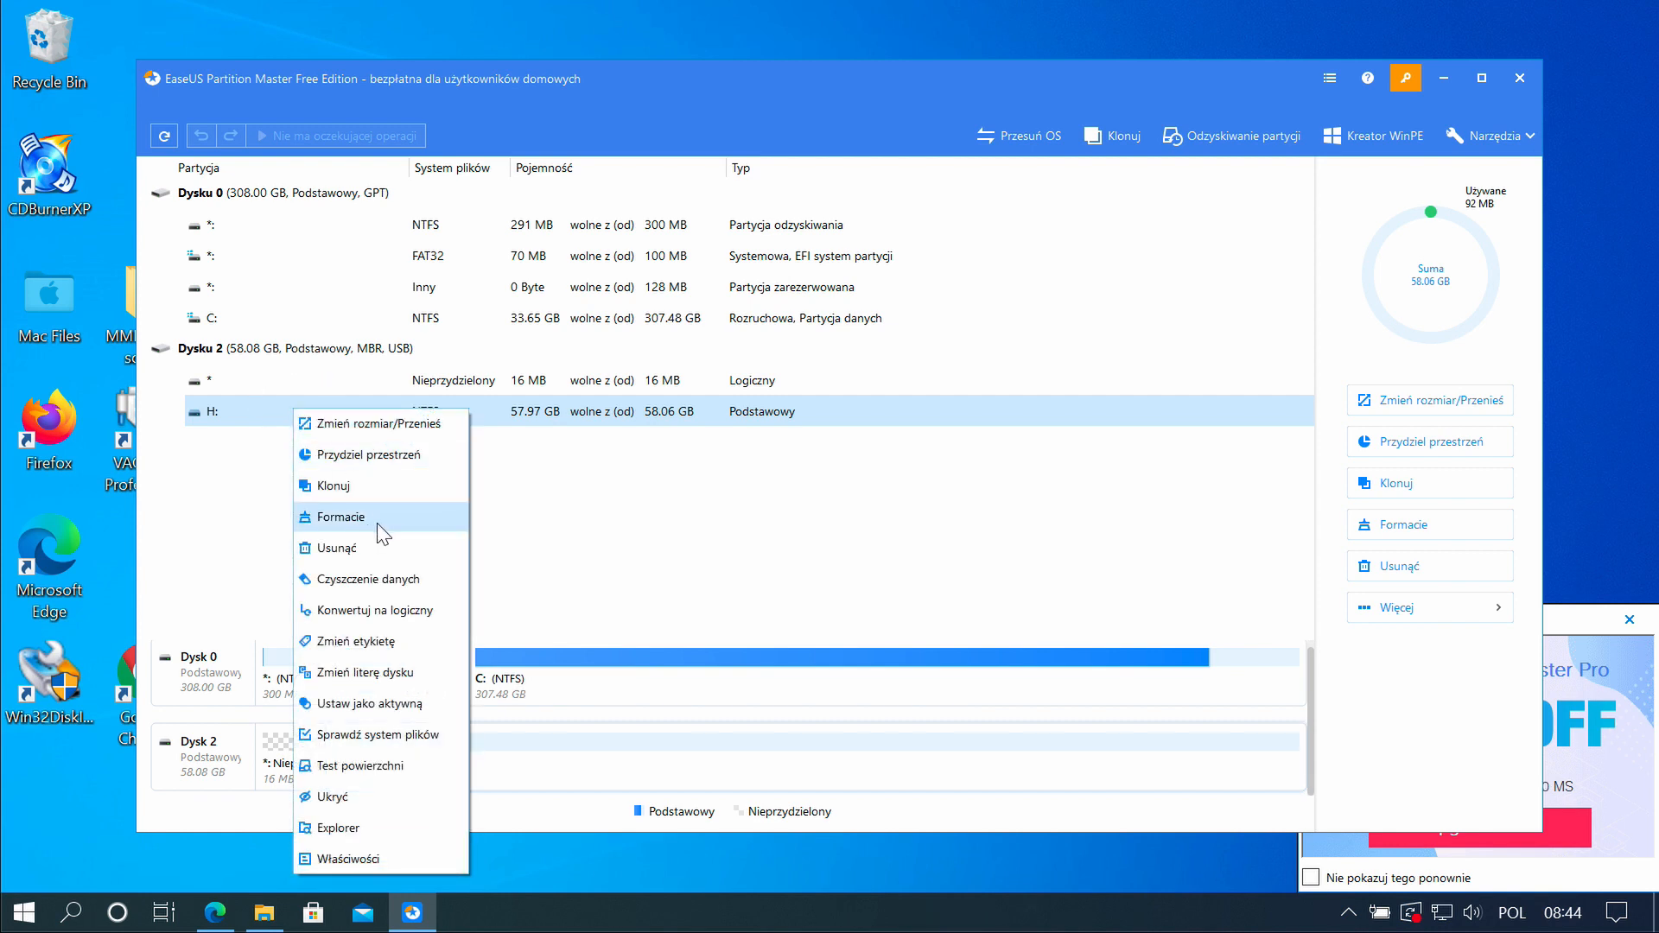
pyautogui.click(340, 517)
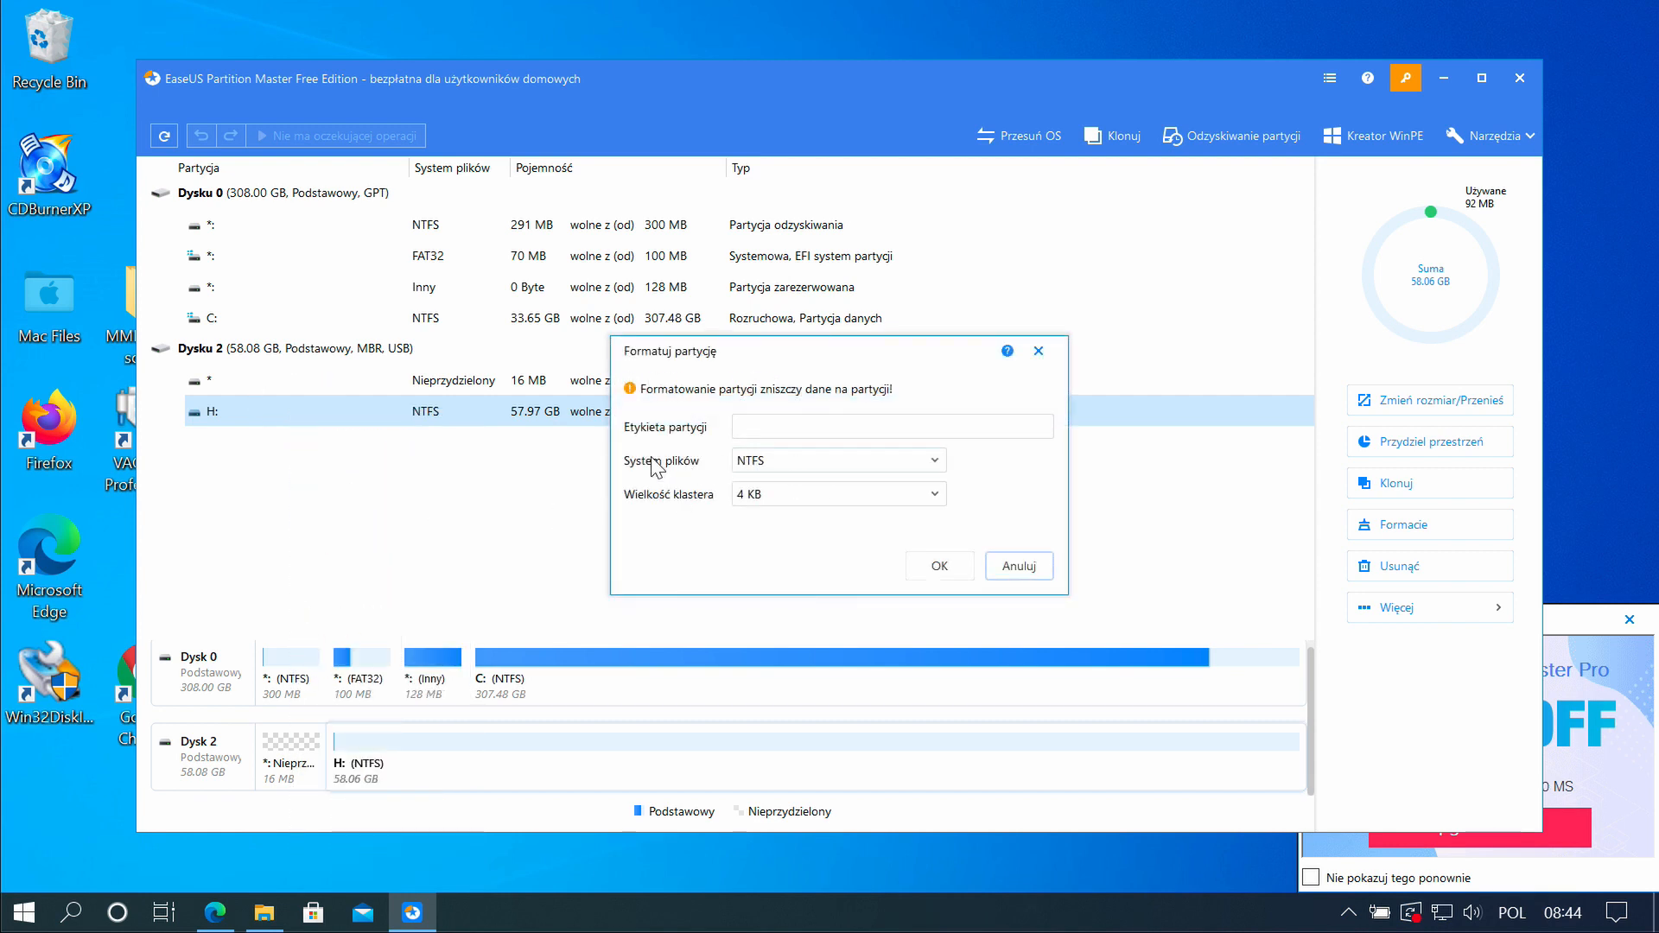
pyautogui.click(836, 460)
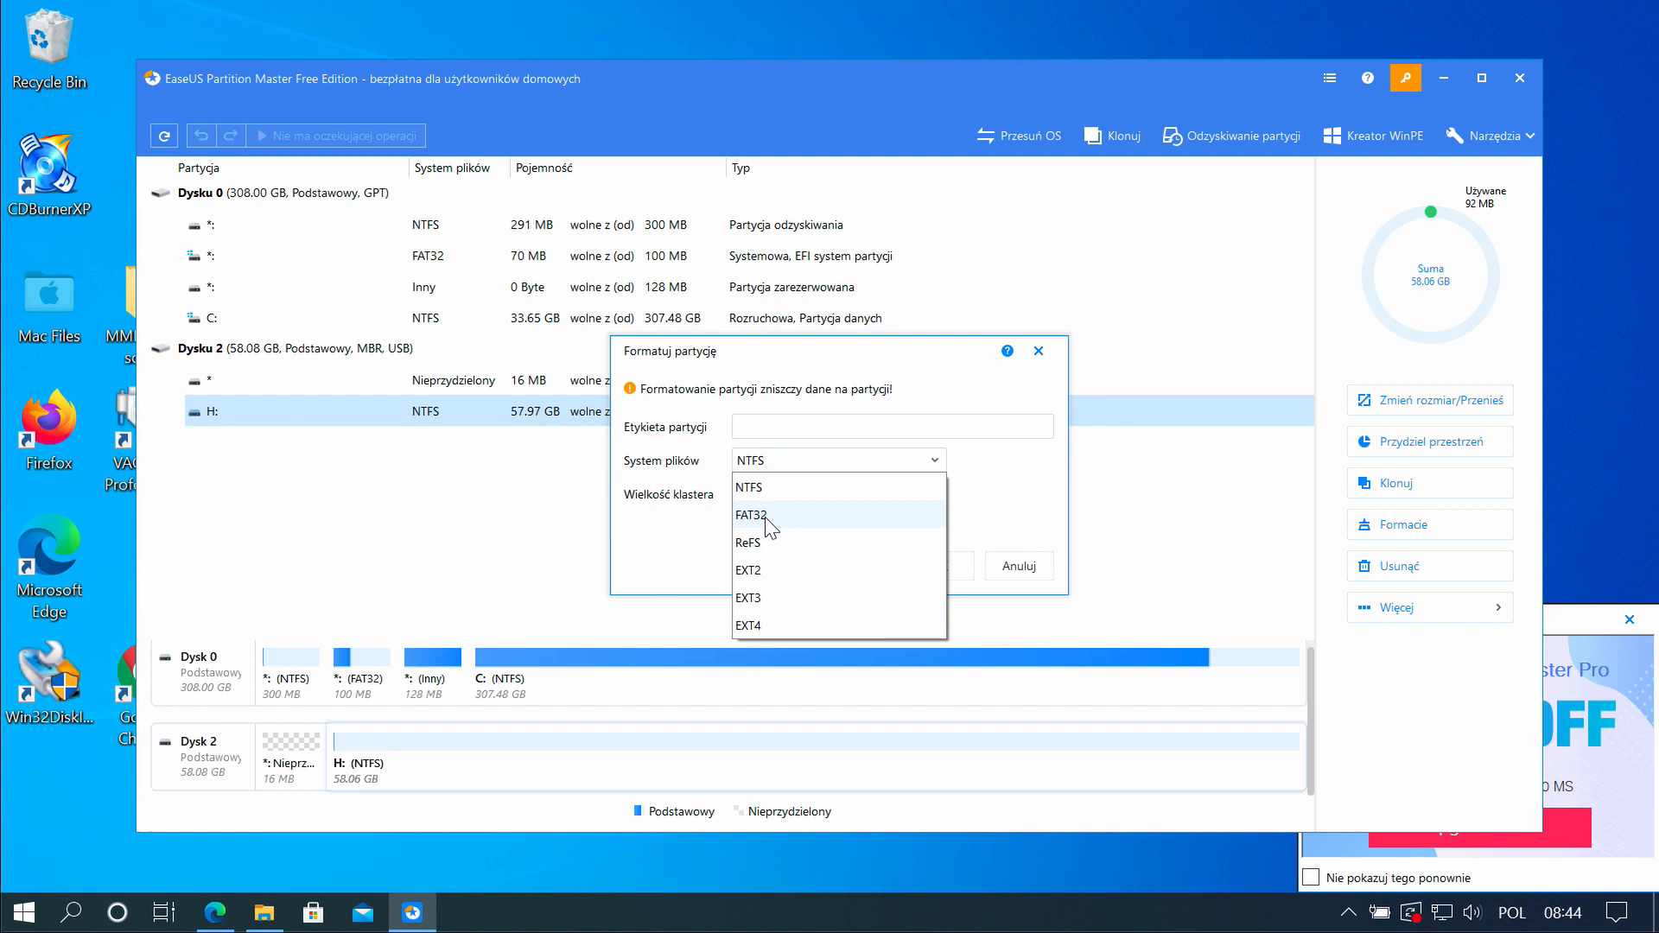
pyautogui.click(752, 515)
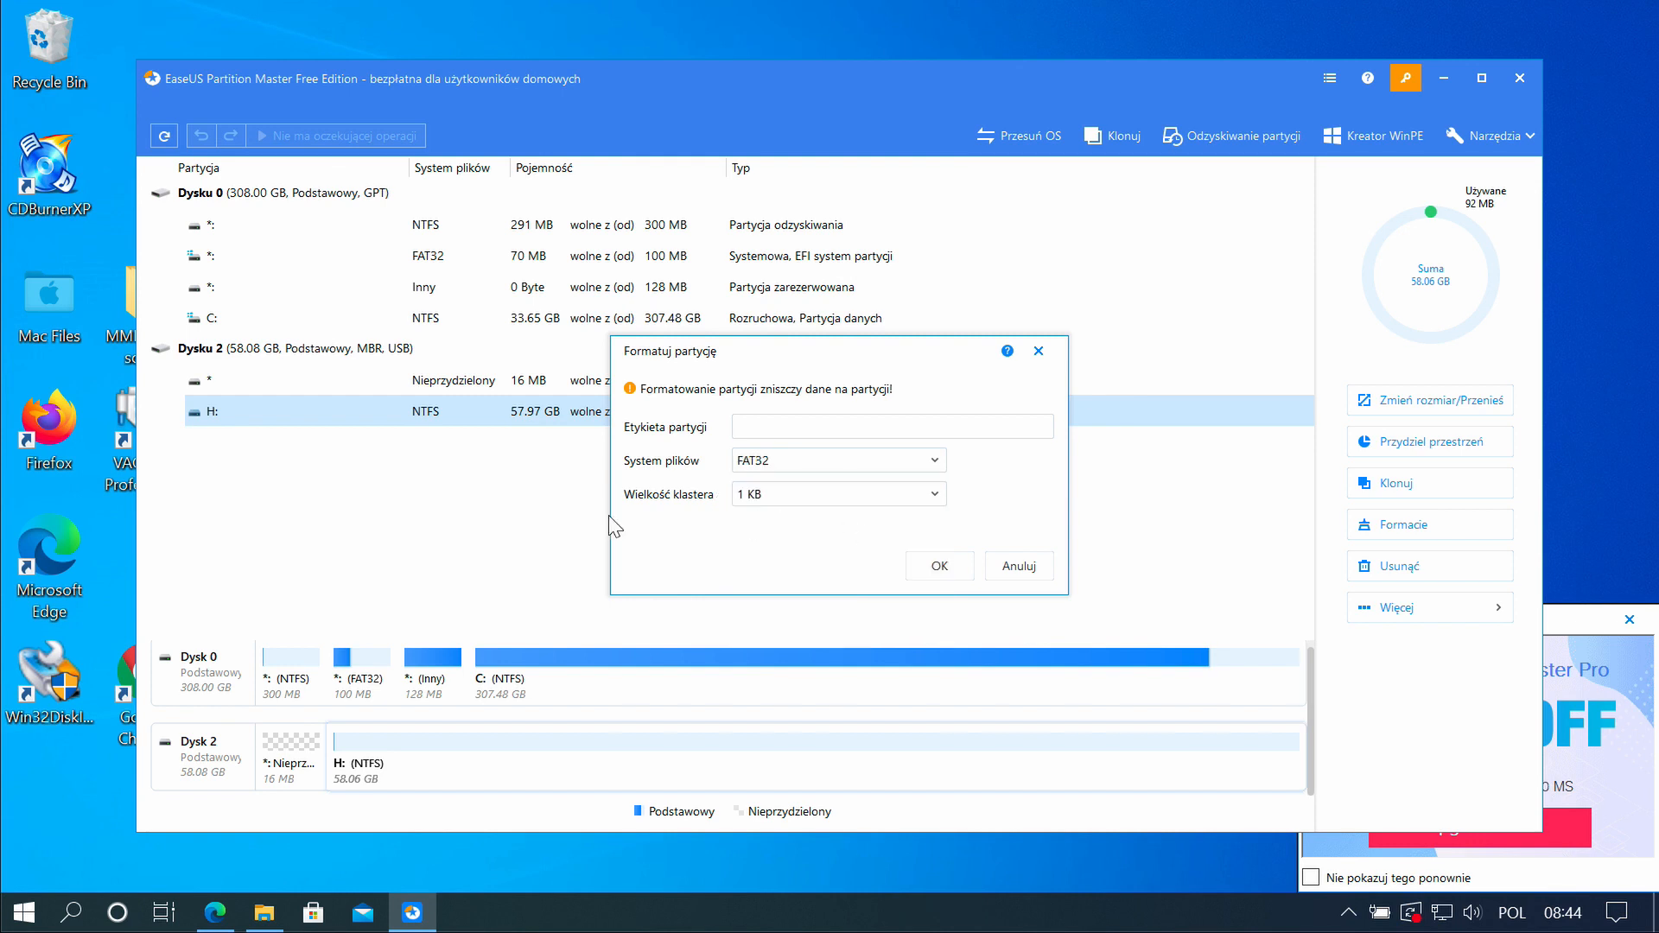
pyautogui.click(837, 493)
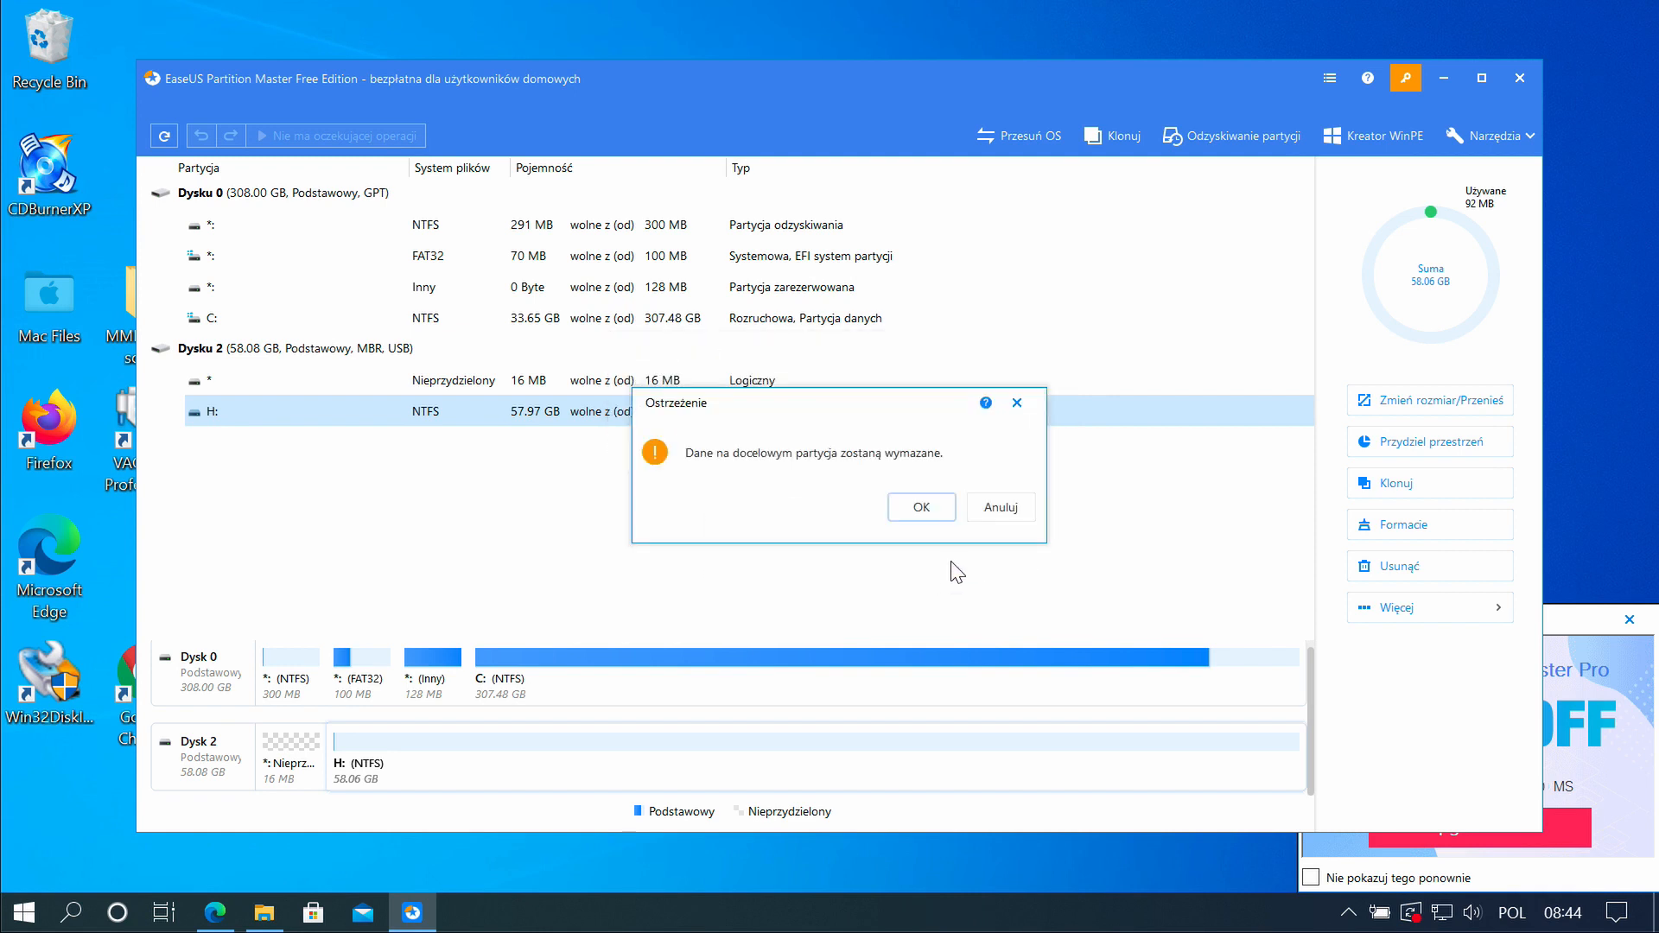
pyautogui.moveTo(638, 487)
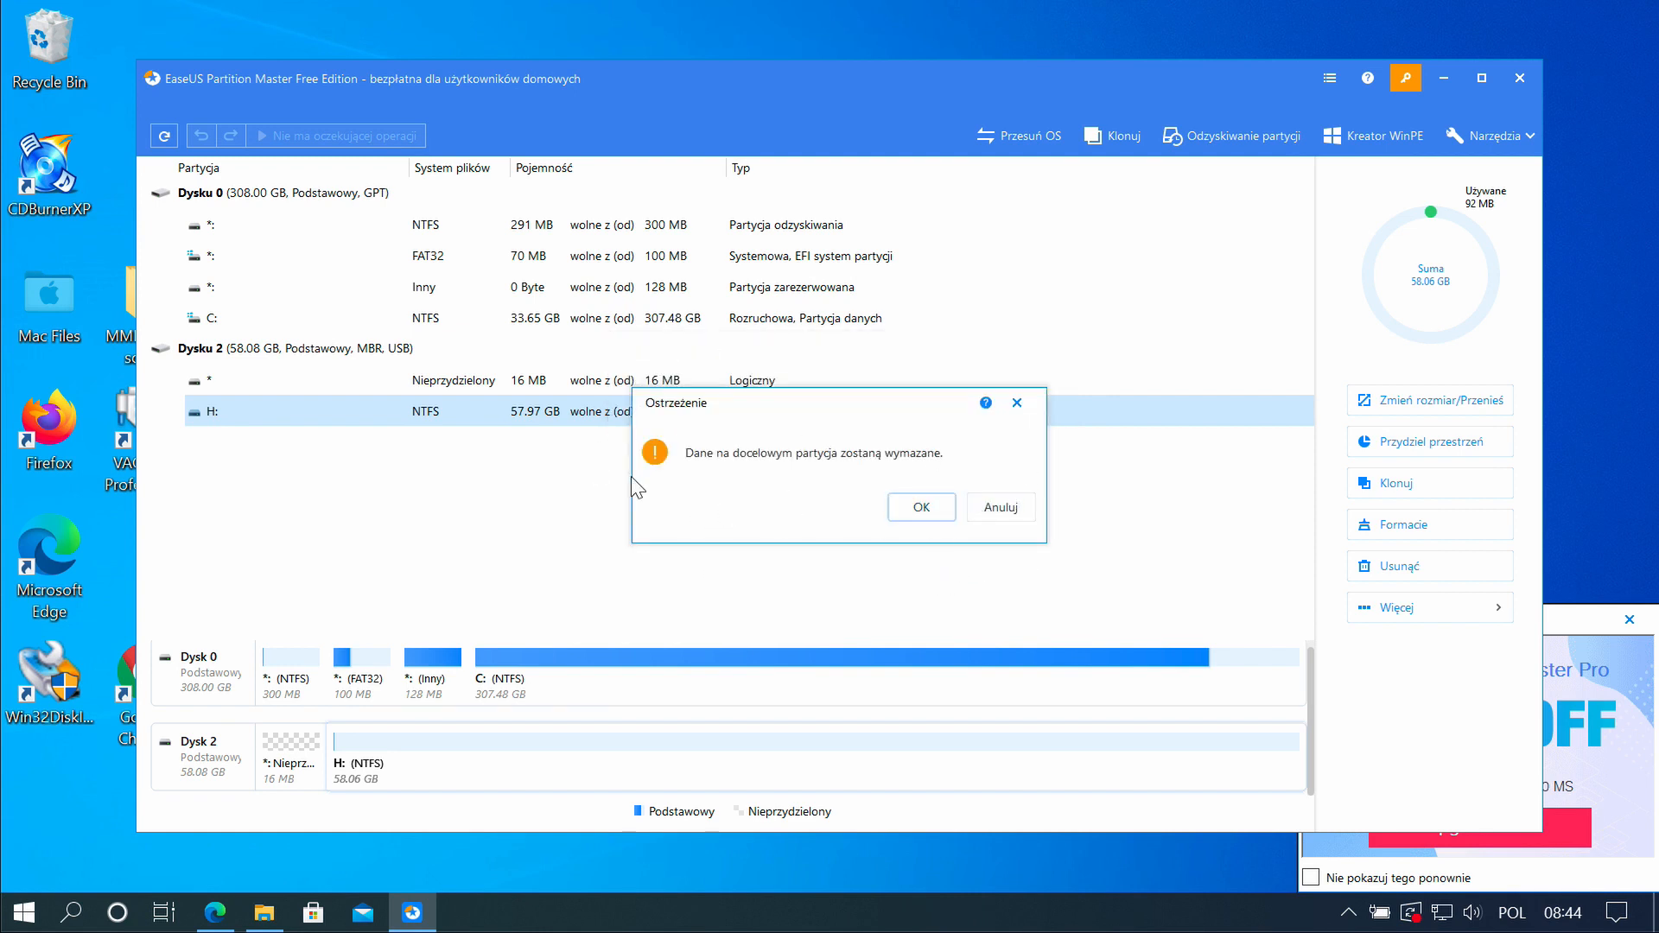
pyautogui.moveTo(844, 481)
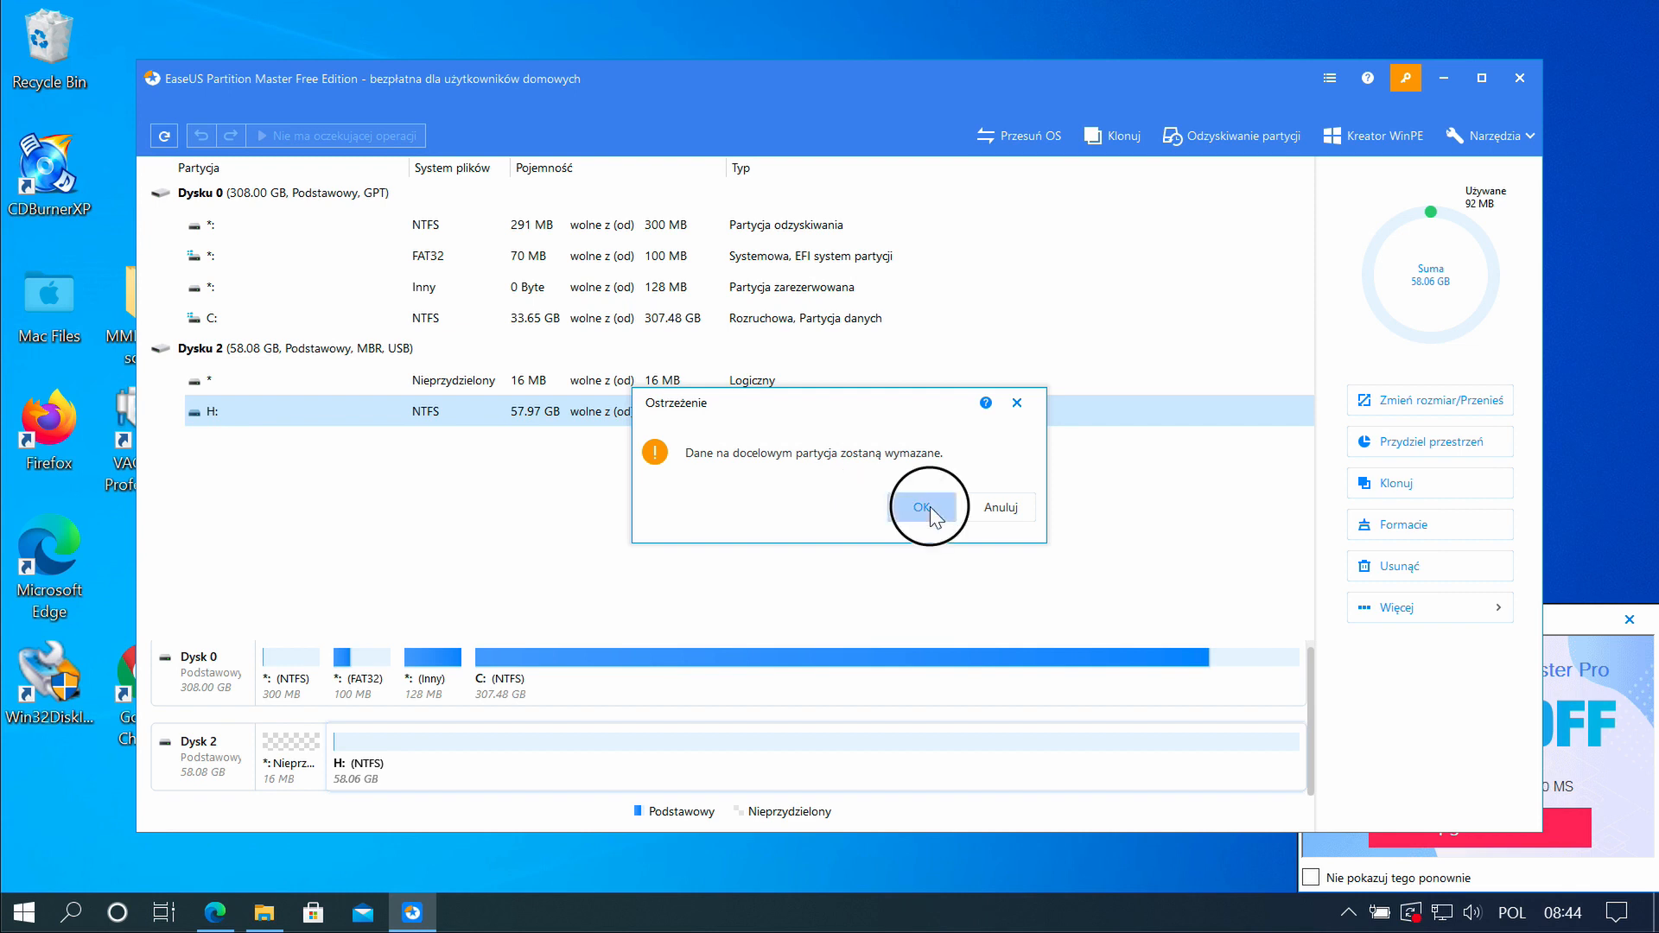
pyautogui.click(920, 506)
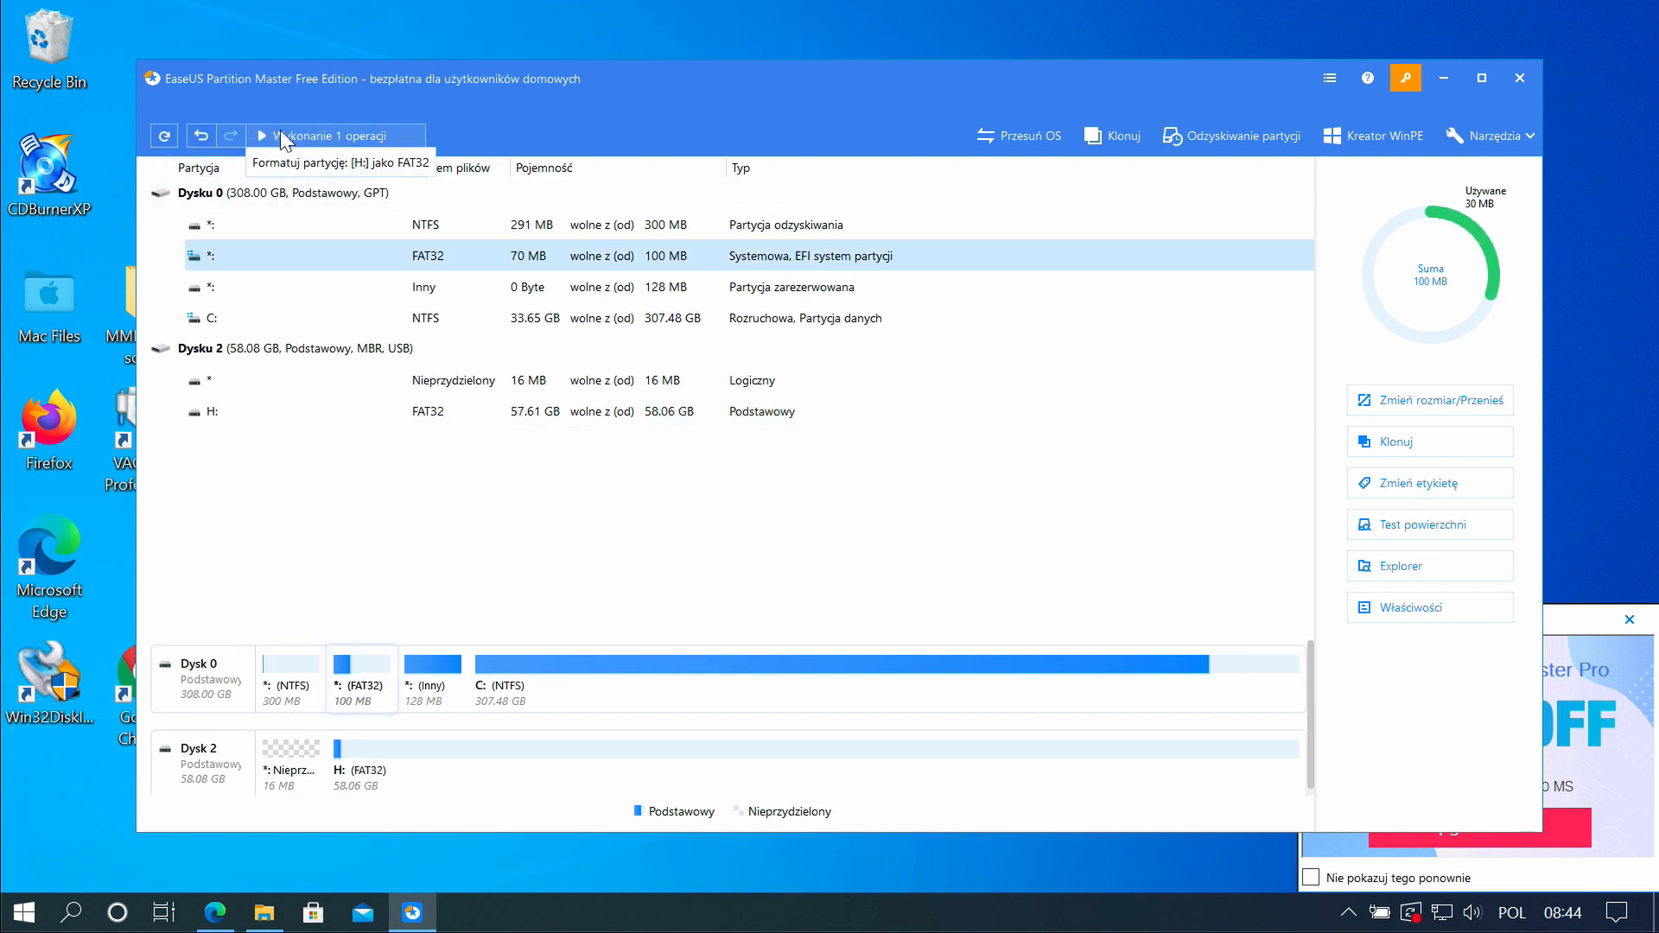
# Apply the pending FAT32 format of H: to 100% and close the report
pyautogui.click(332, 135)
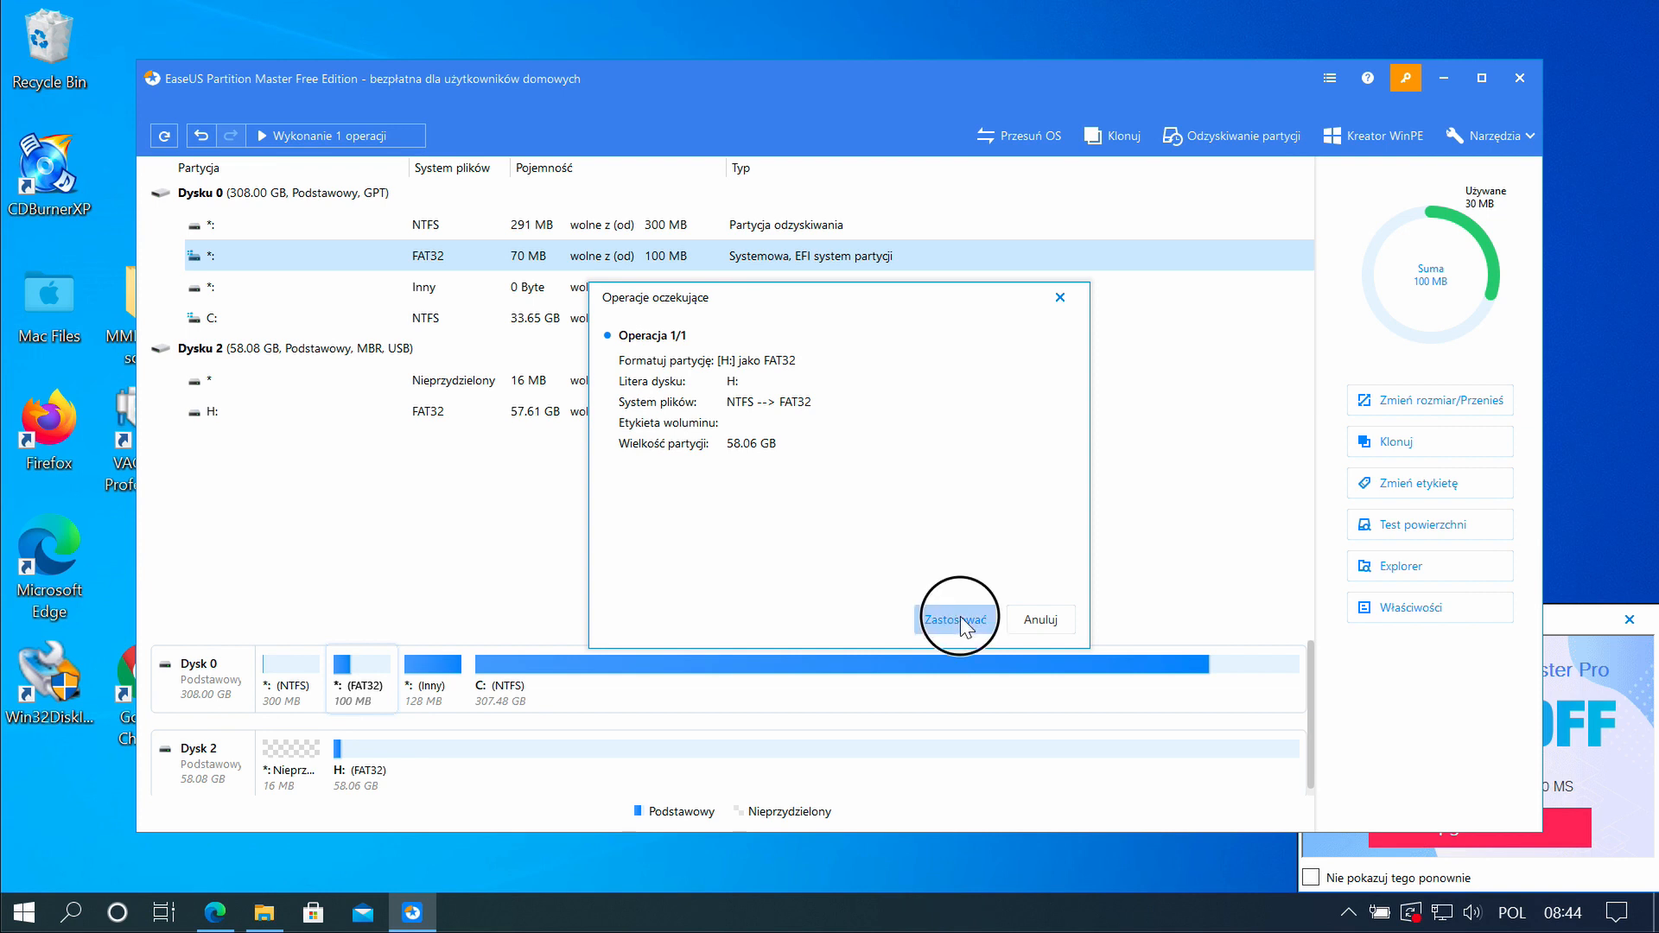
pyautogui.click(956, 619)
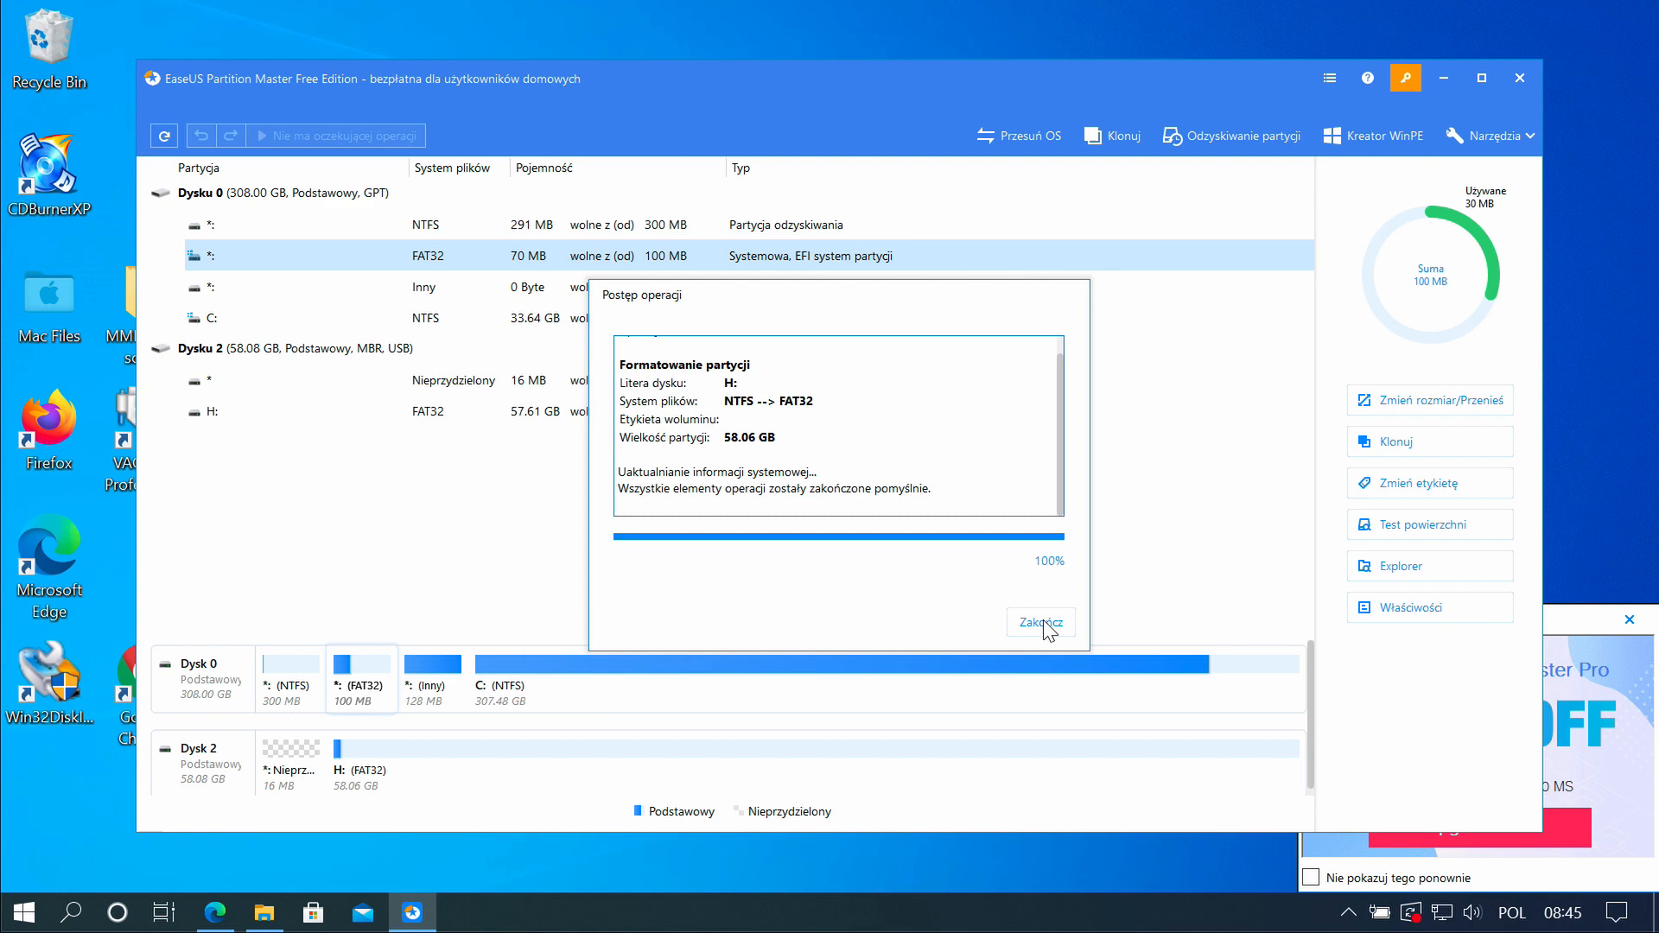
pyautogui.click(1039, 622)
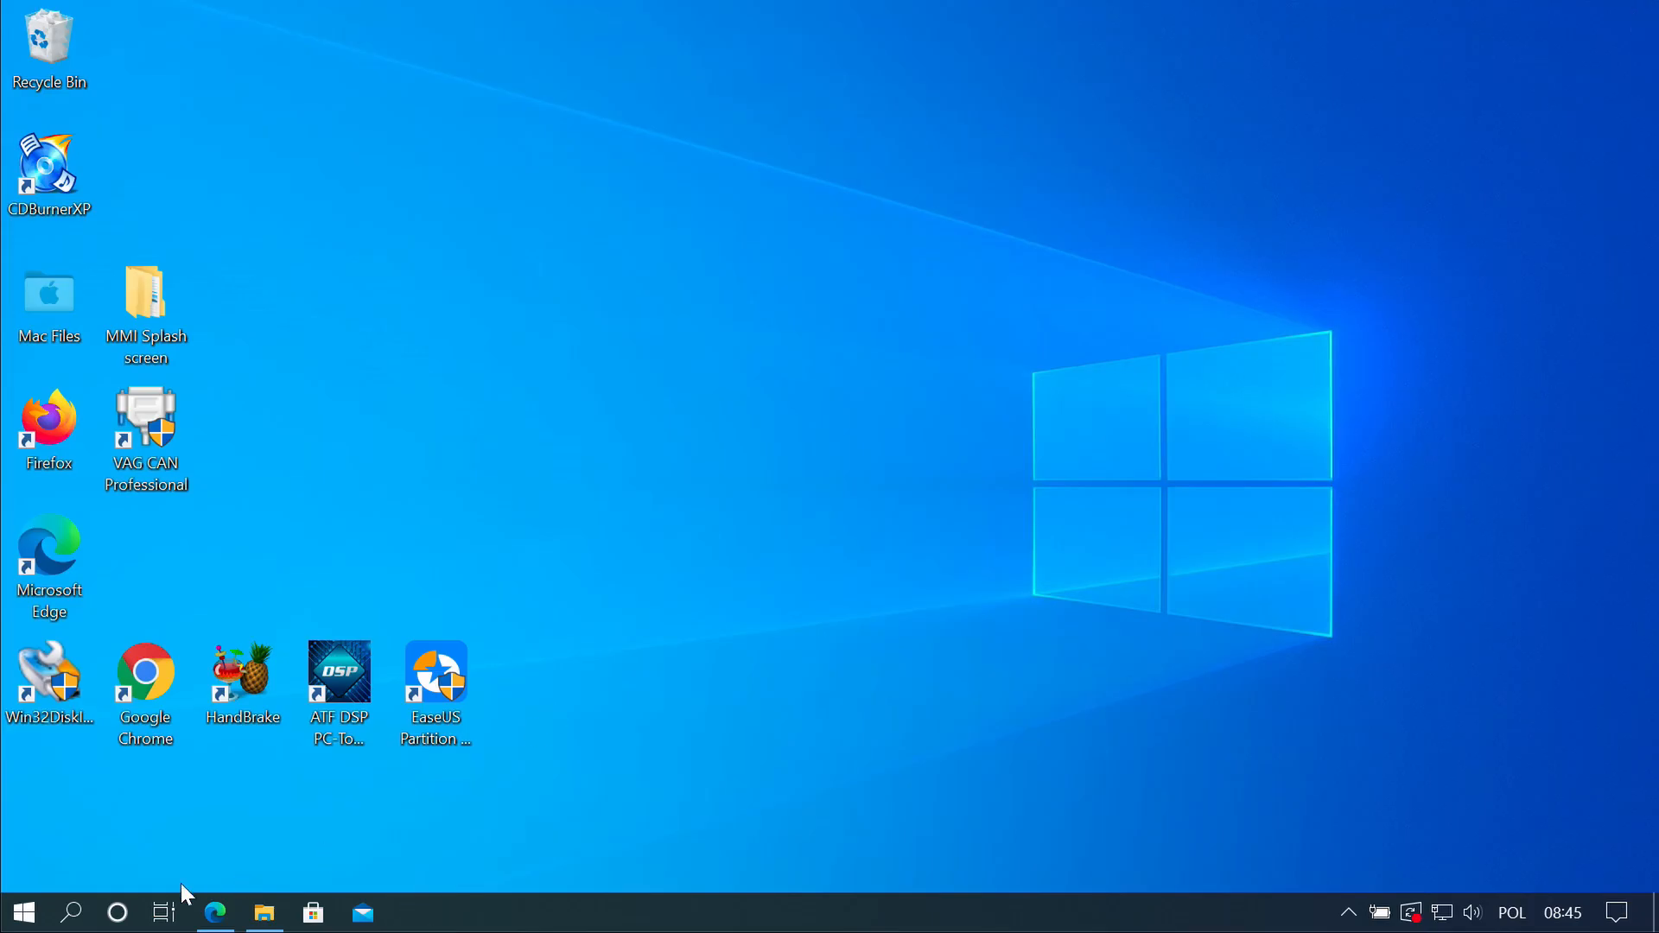
# View Removable Disk (H:) Properties in This PC, confirming FAT32 with 57.6 GB free
pyautogui.click(263, 911)
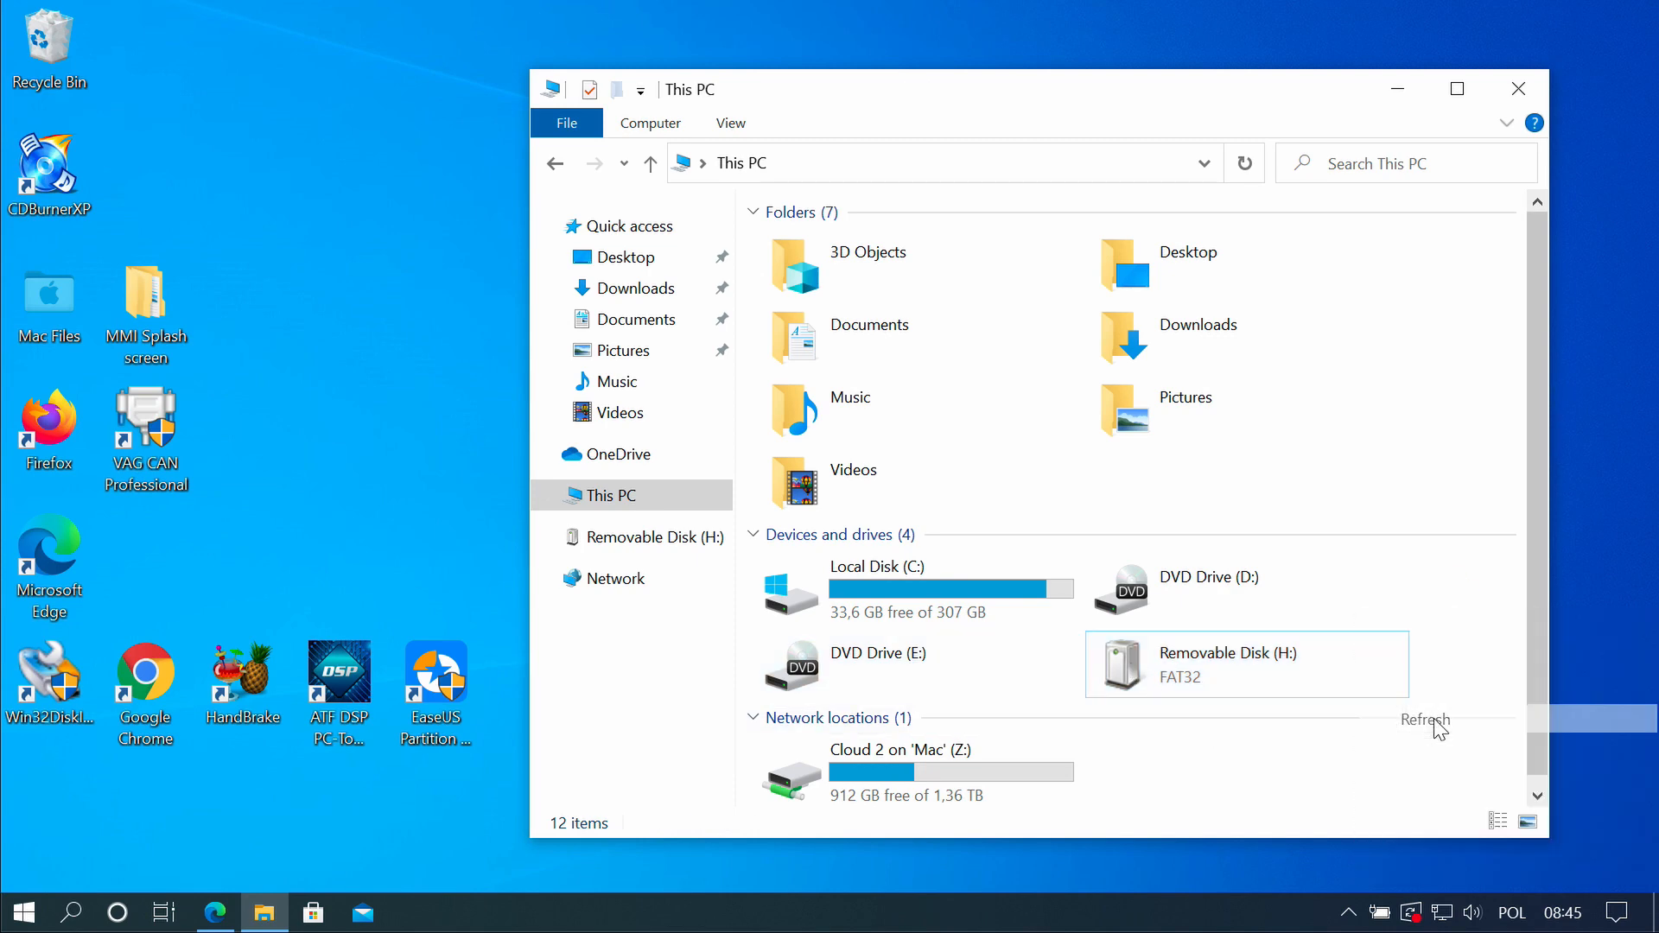
pyautogui.rightClick(1246, 664)
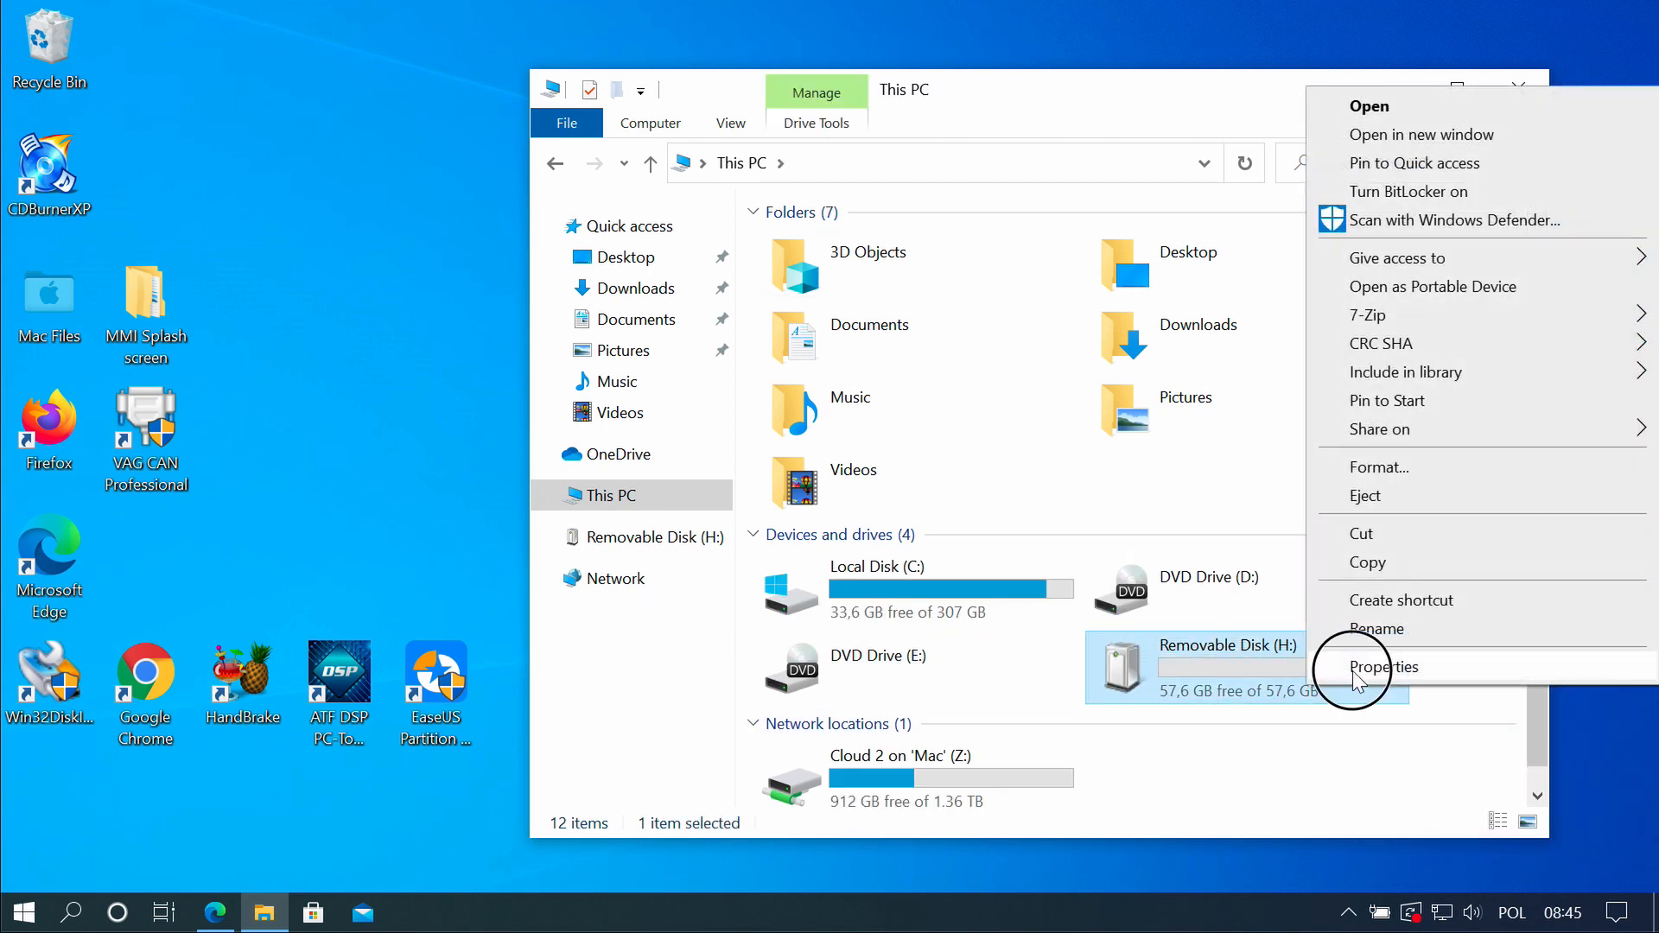
pyautogui.click(1383, 667)
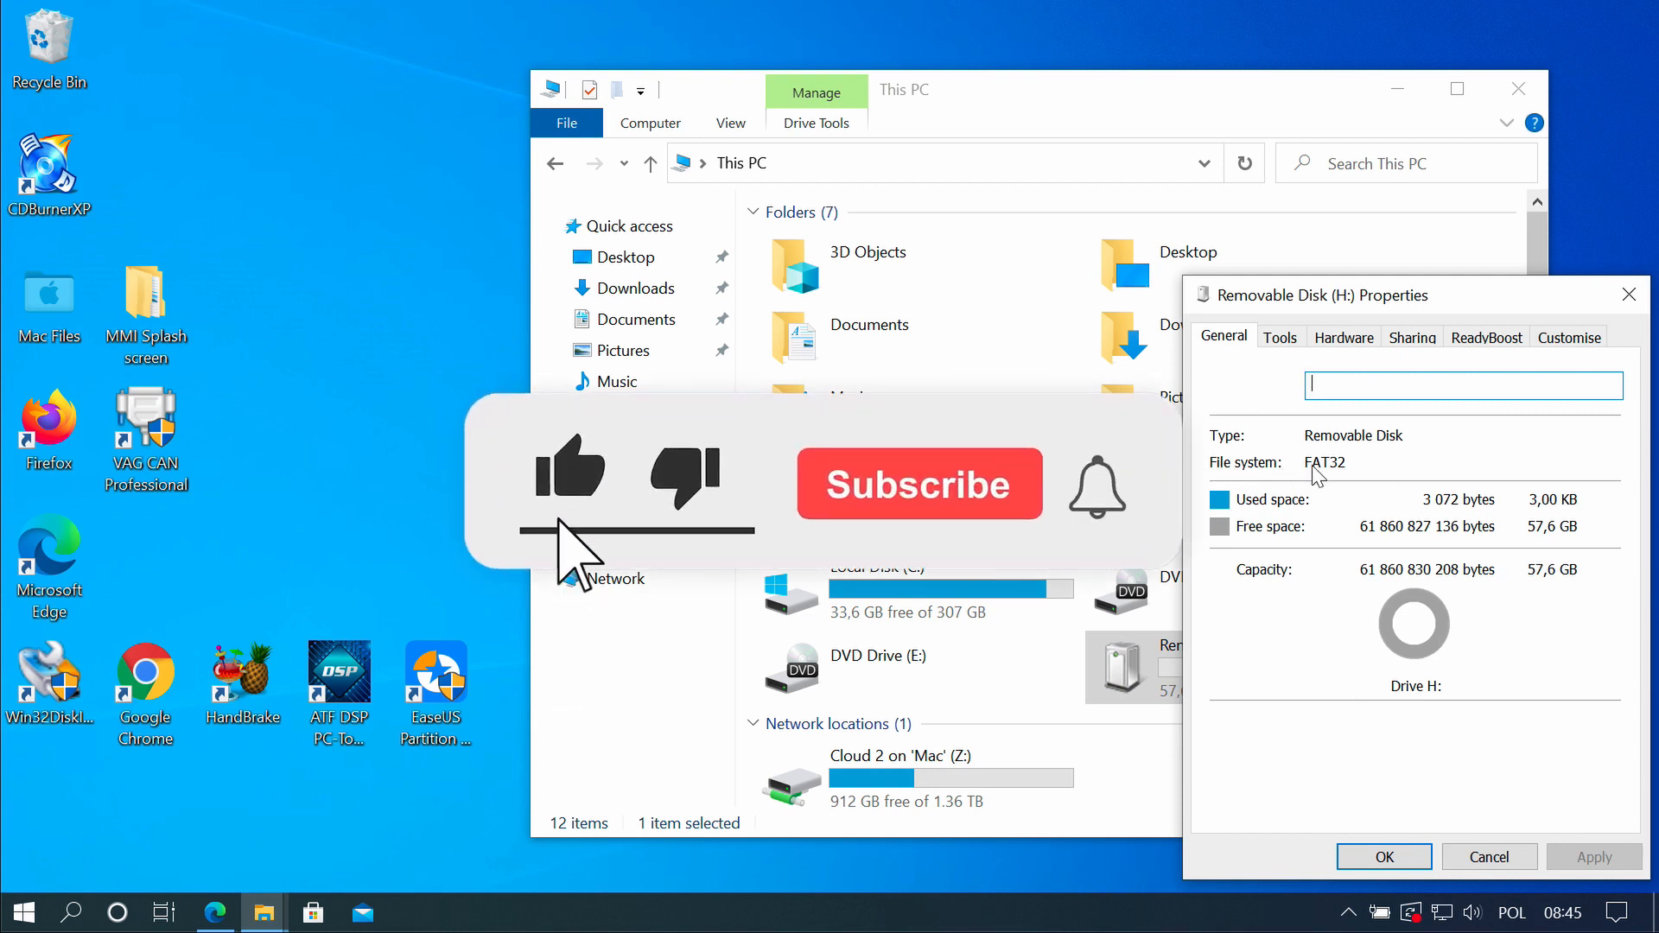
pyautogui.click(916, 484)
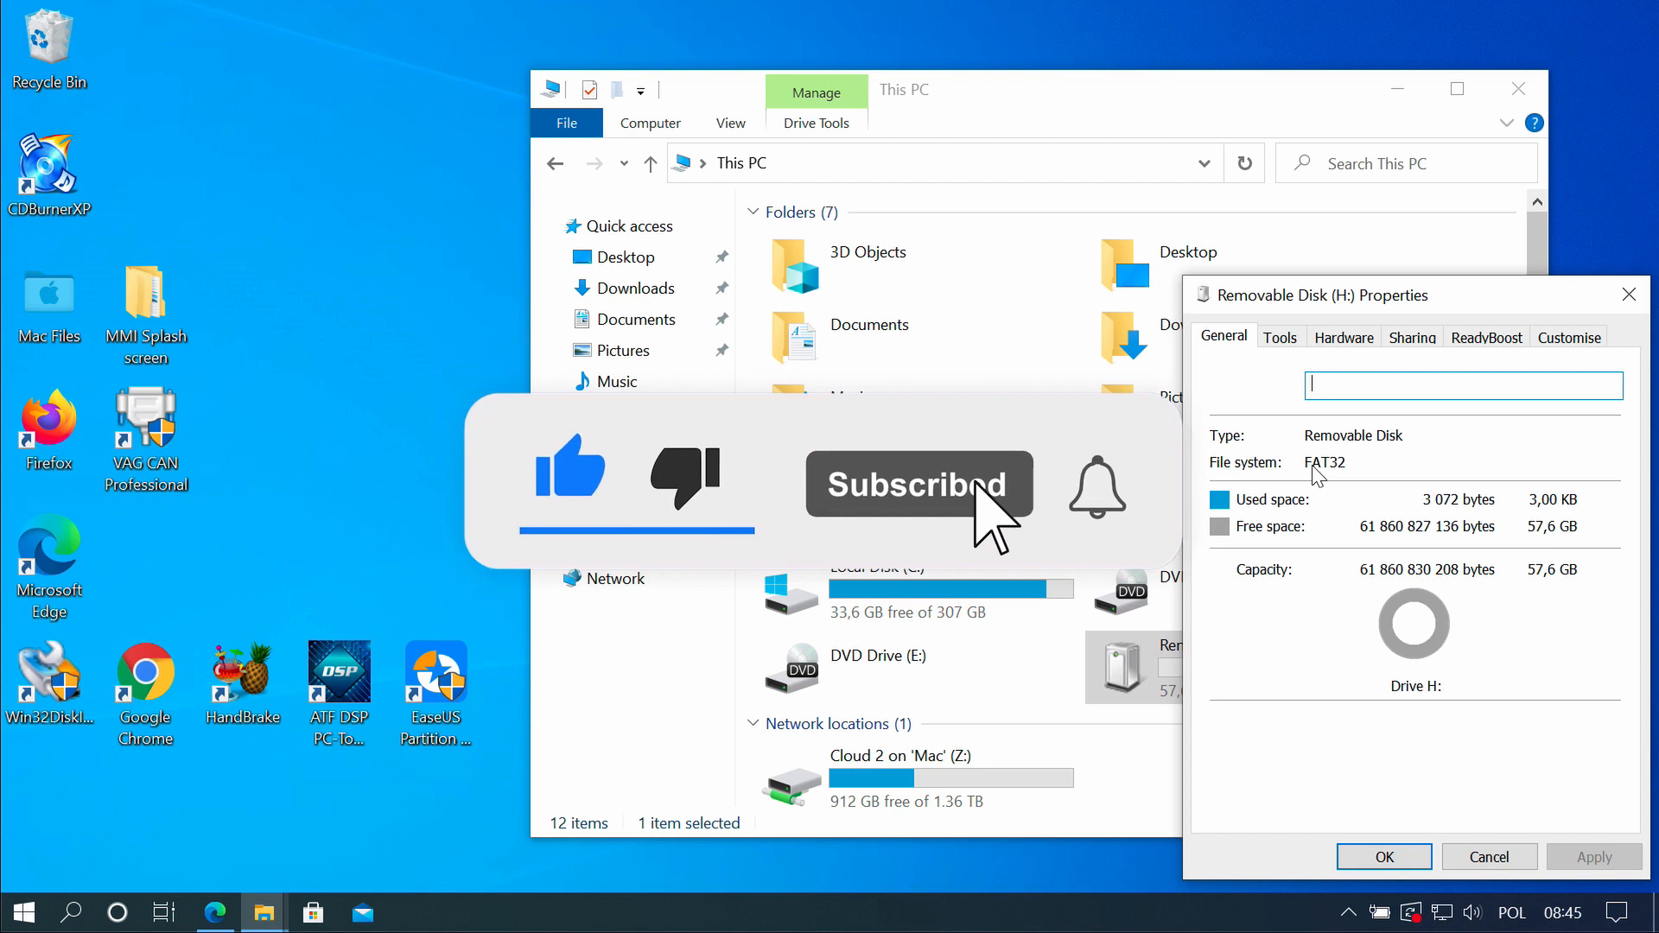